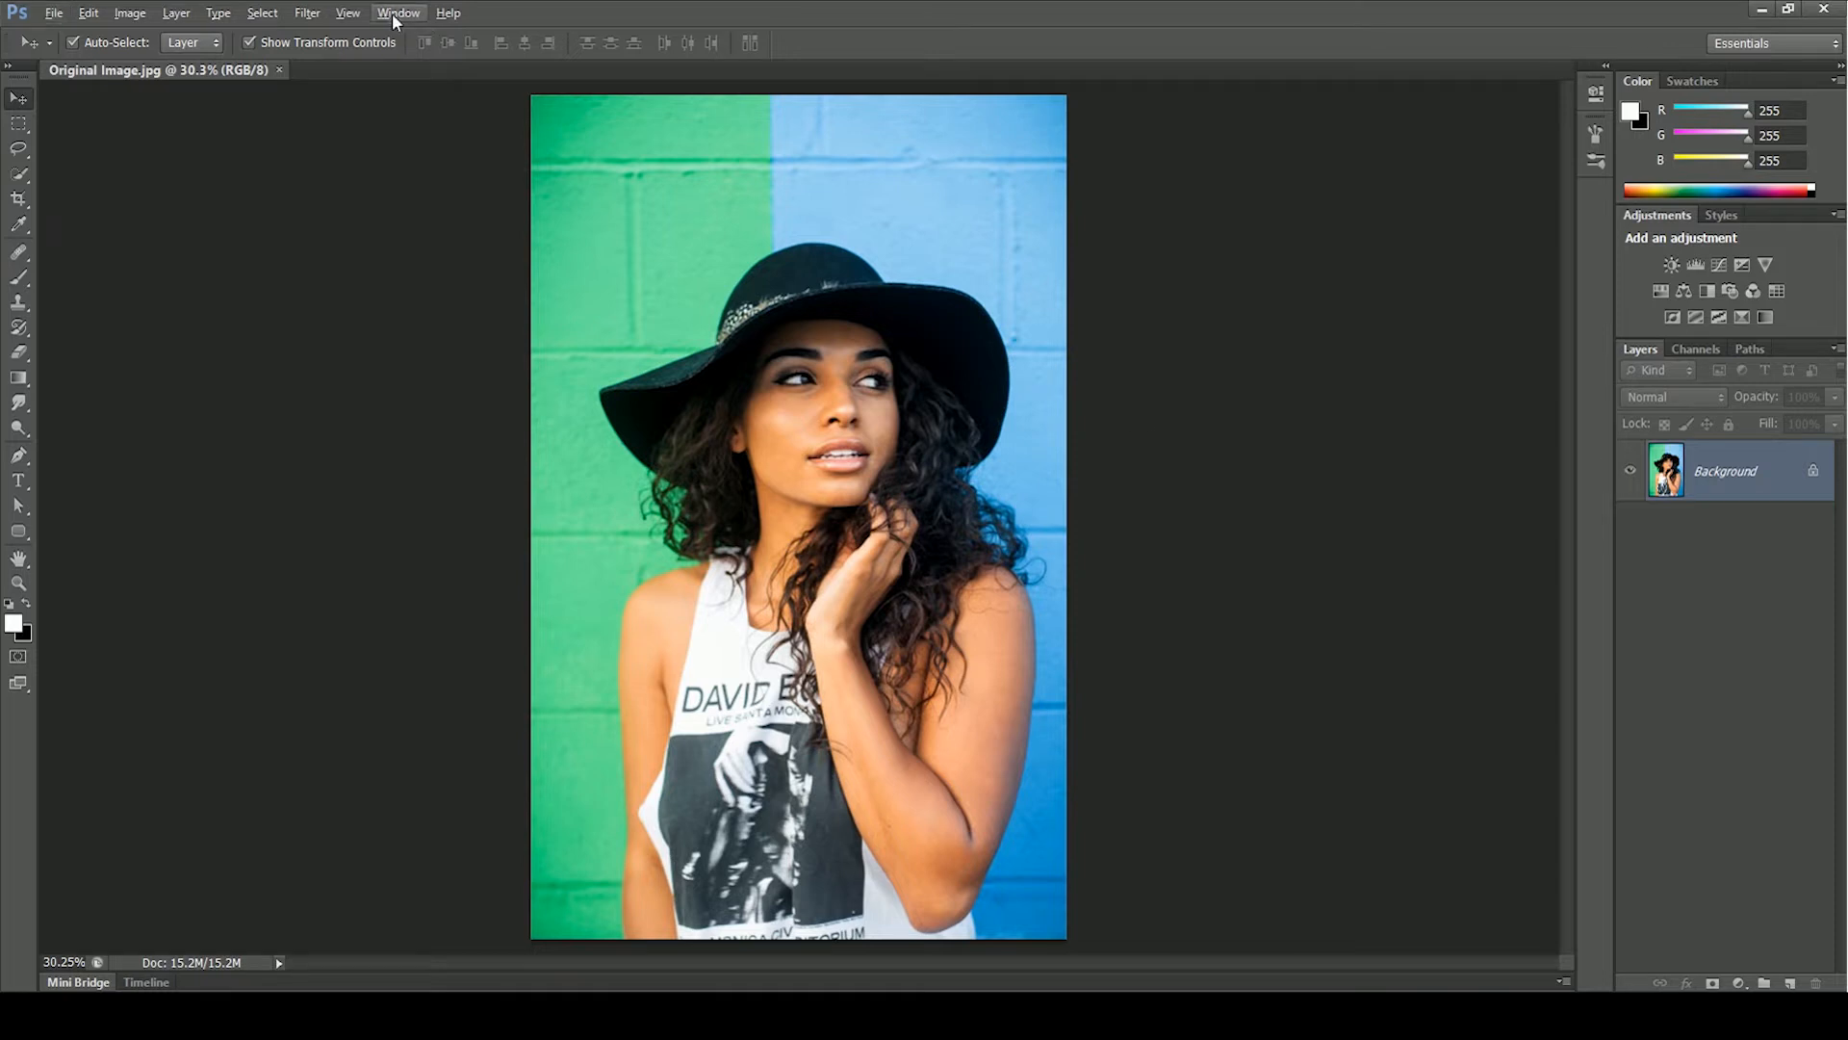
Step: Show the History panel and revert the portrait from the black fill back to the original photo
{"action": "left_click", "coordinate": [398, 13]}
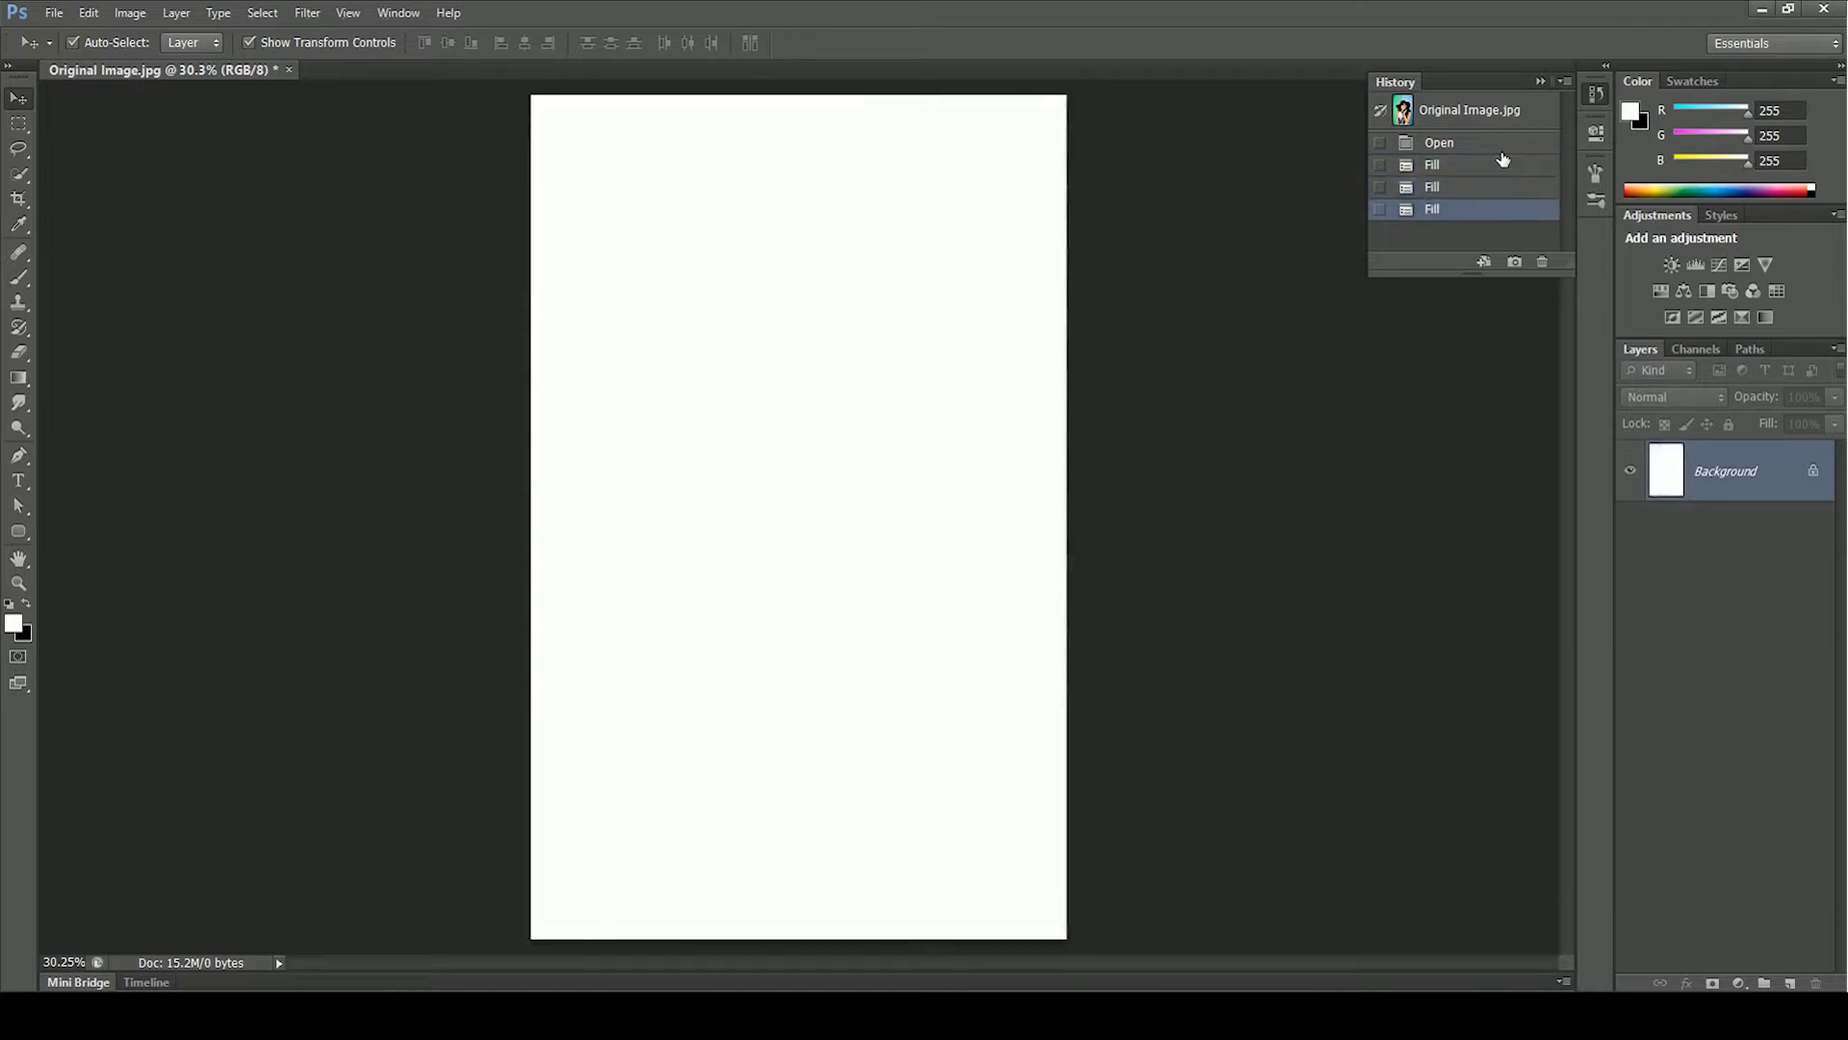
{"action": "left_click", "coordinate": [1432, 186]}
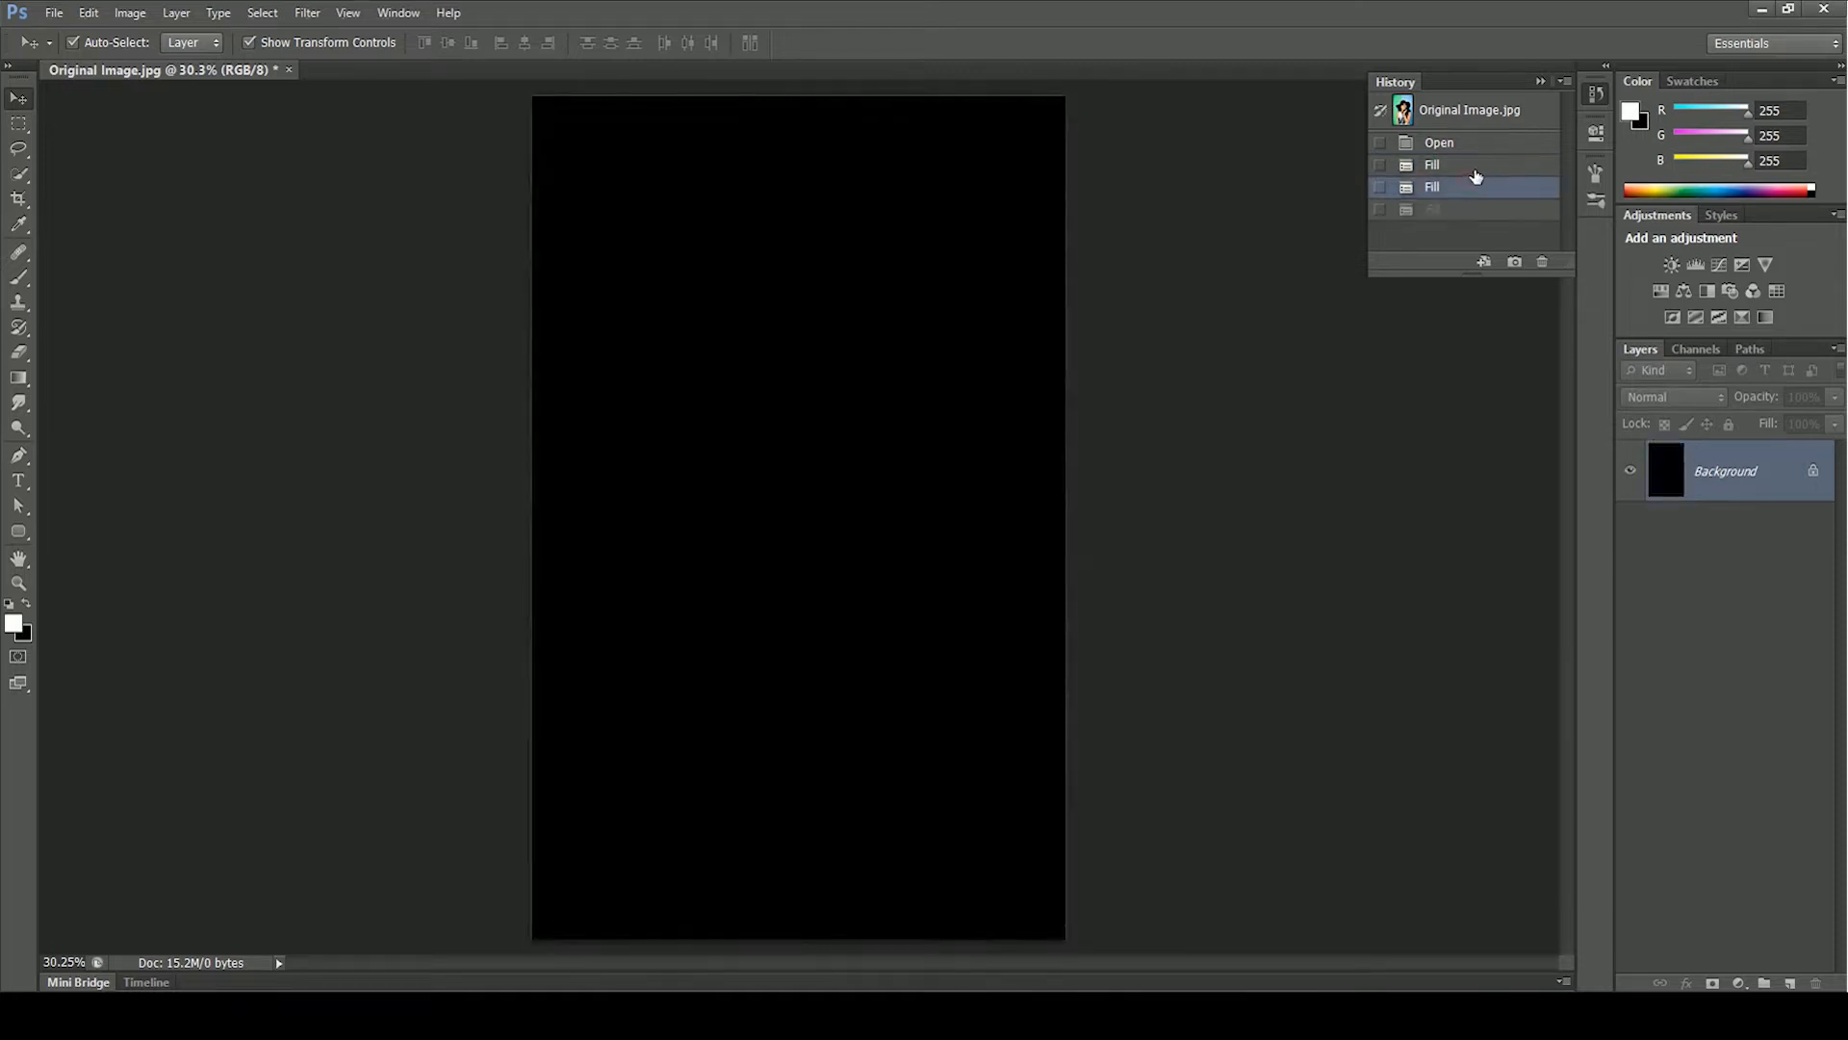
{"action": "left_click", "coordinate": [1433, 164]}
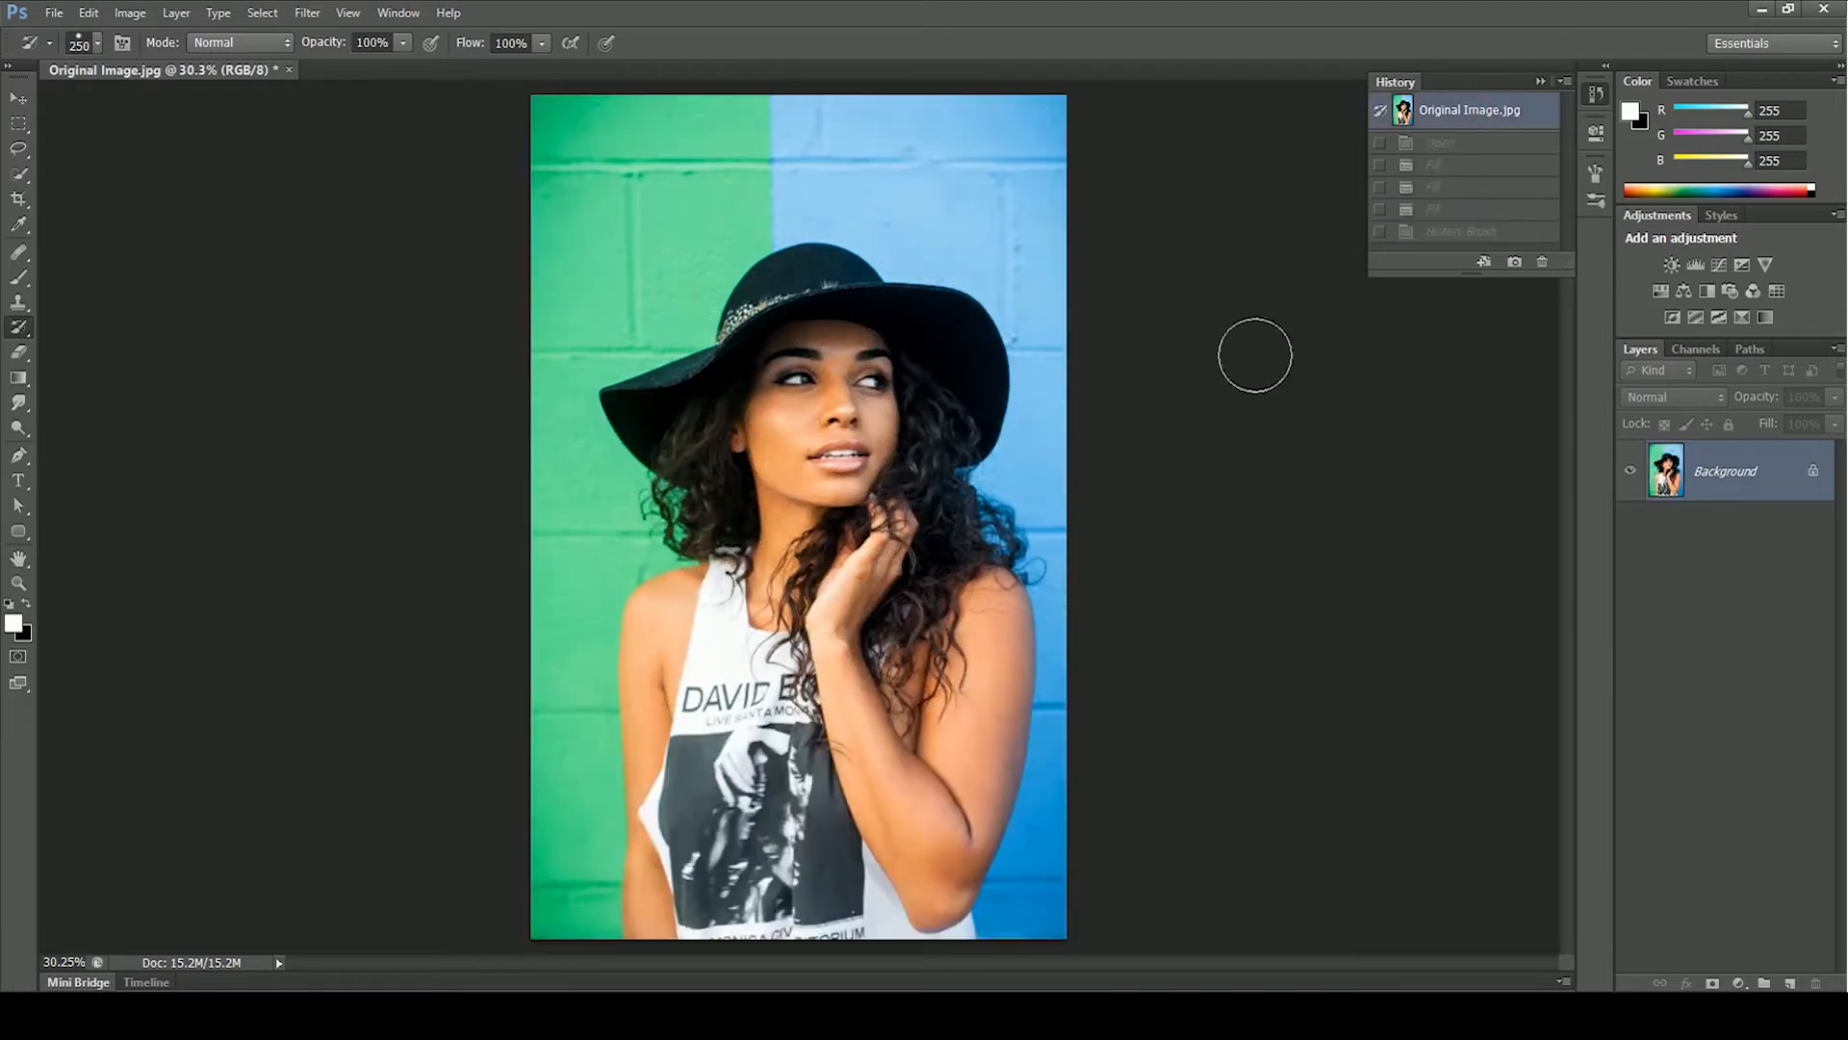
Step: Crop the top edge, fill white and dismiss the History Brush canvas-size warning
{"action": "left_click", "coordinate": [19, 198]}
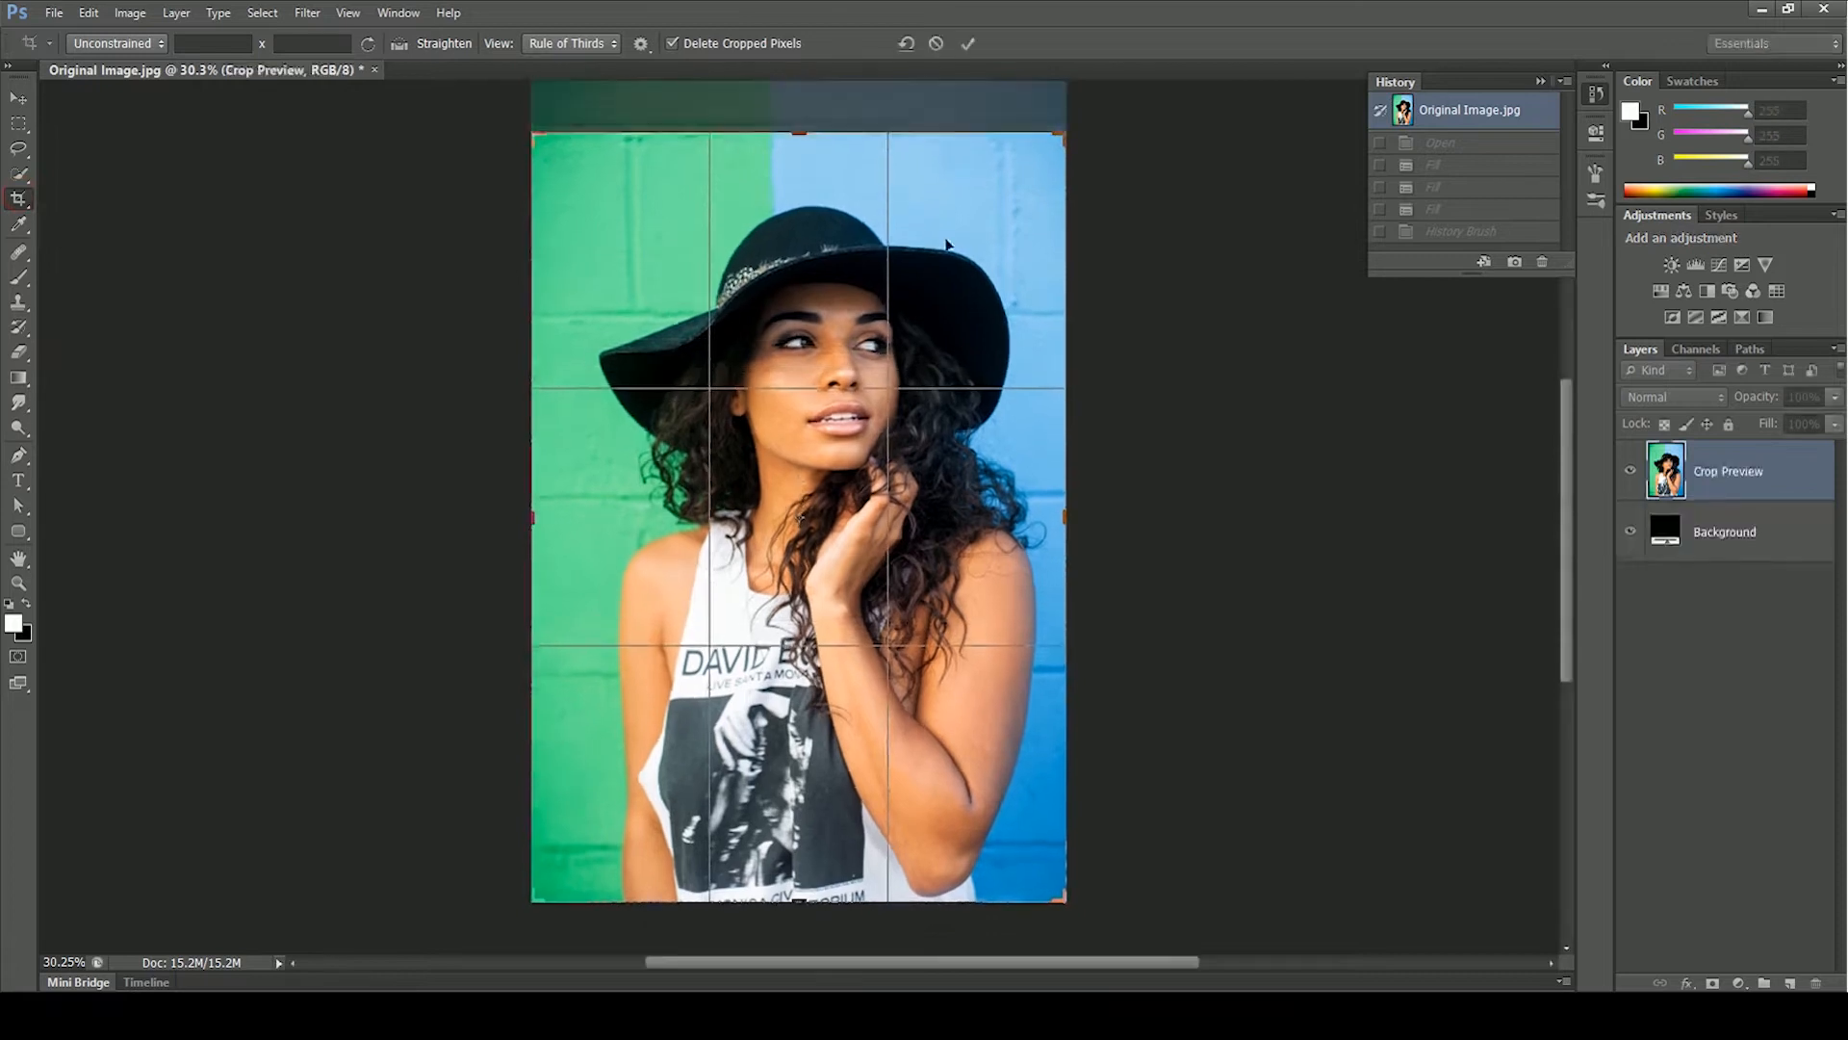
{"action": "left_click", "coordinate": [968, 44]}
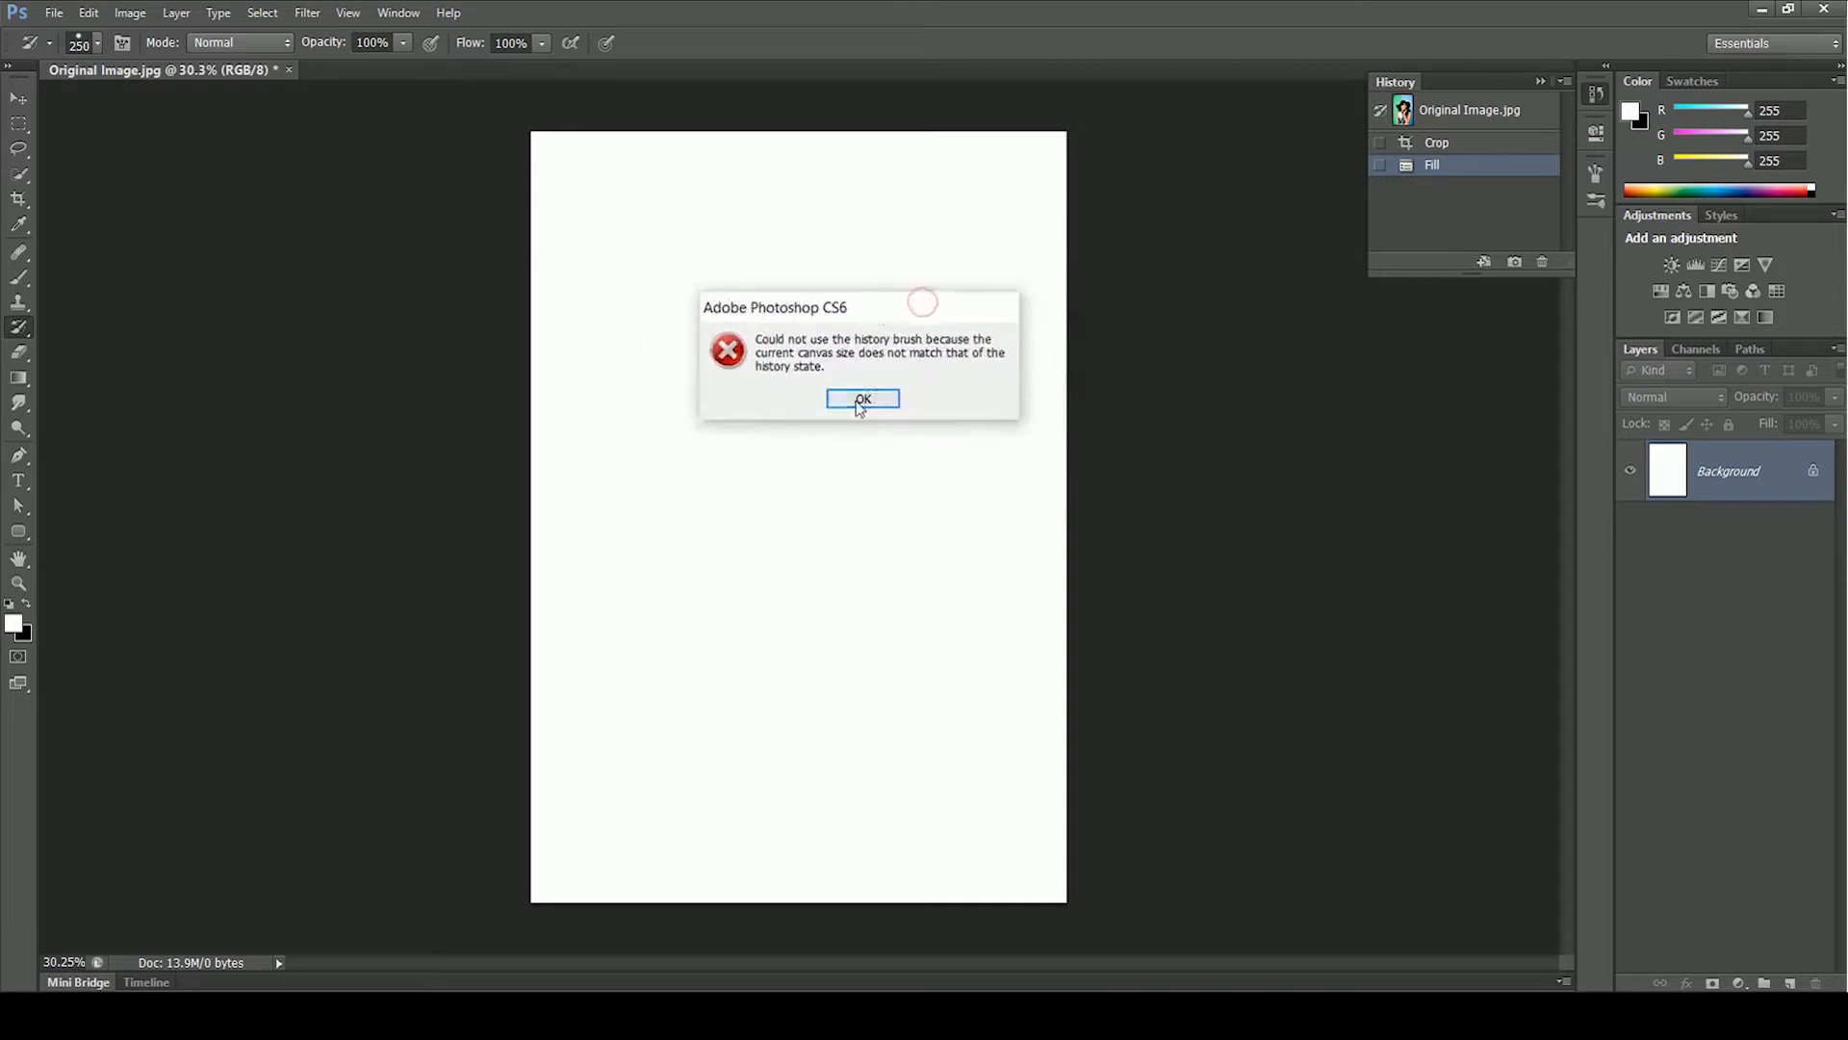
{"action": "left_click", "coordinate": [863, 399]}
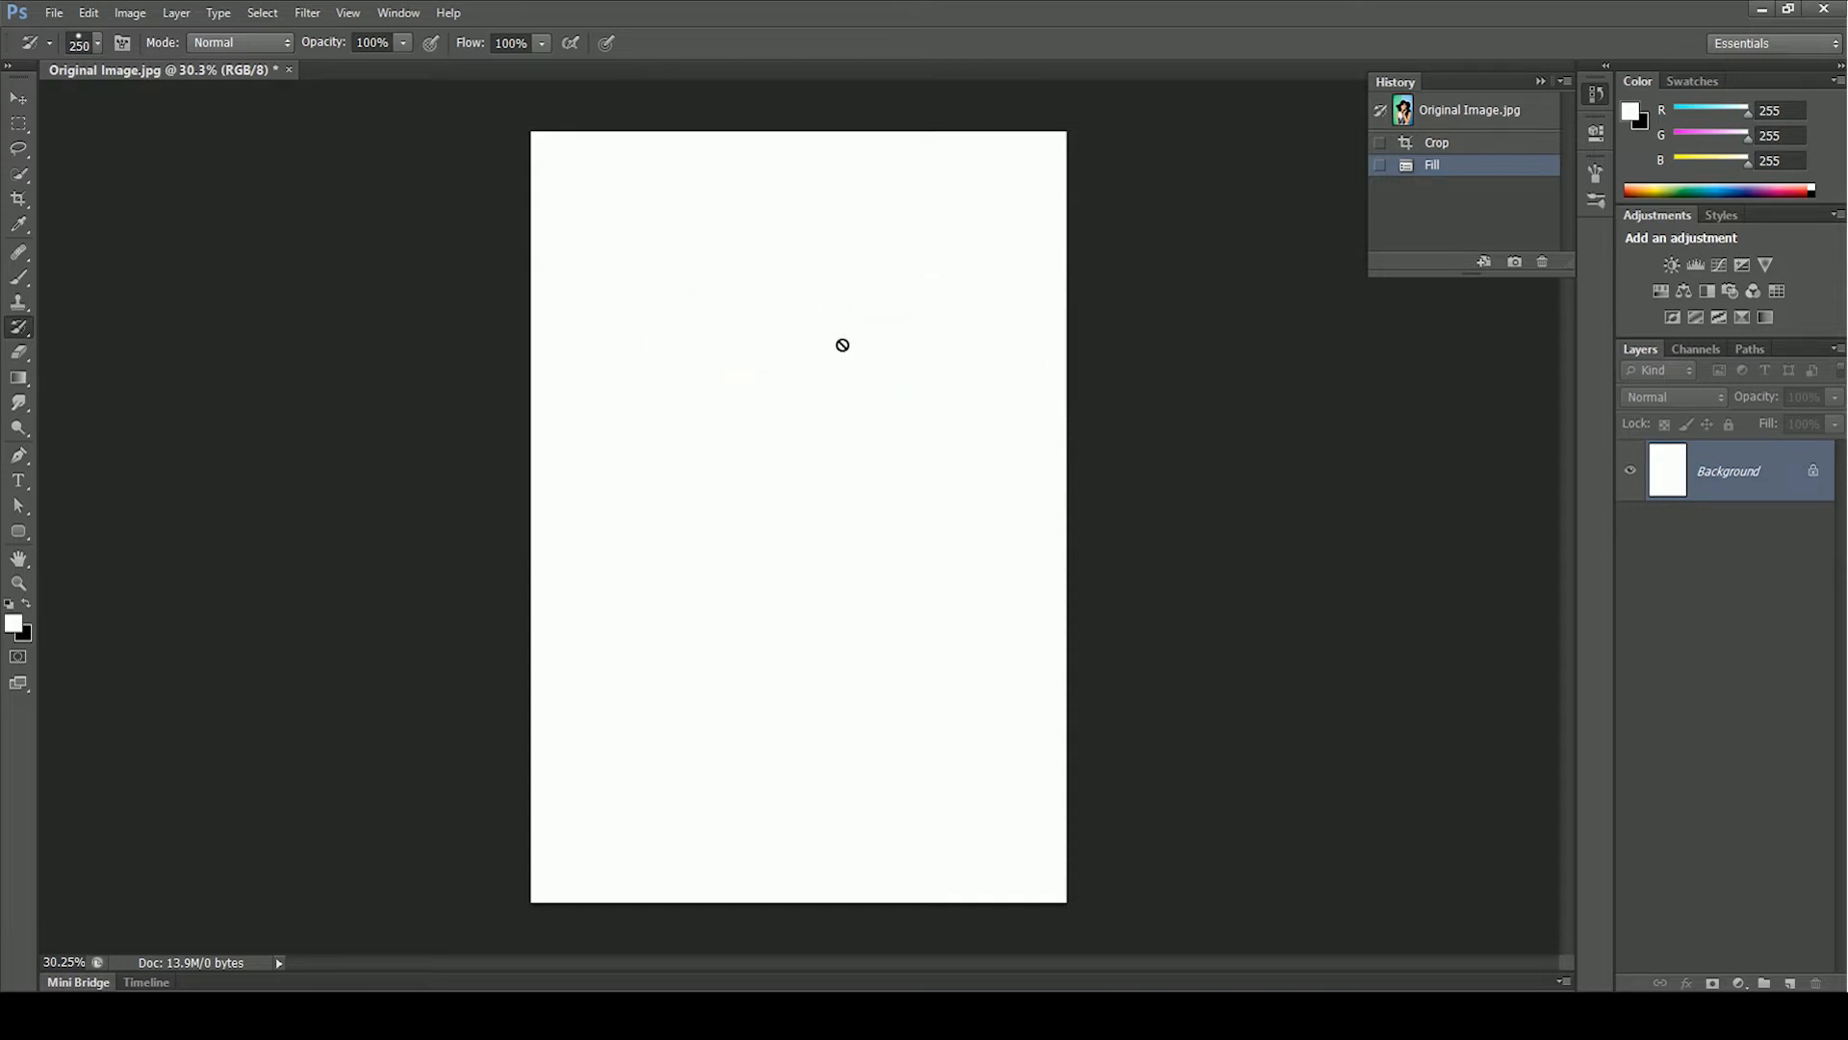
{"action": "mouse_move", "coordinate": [876, 460]}
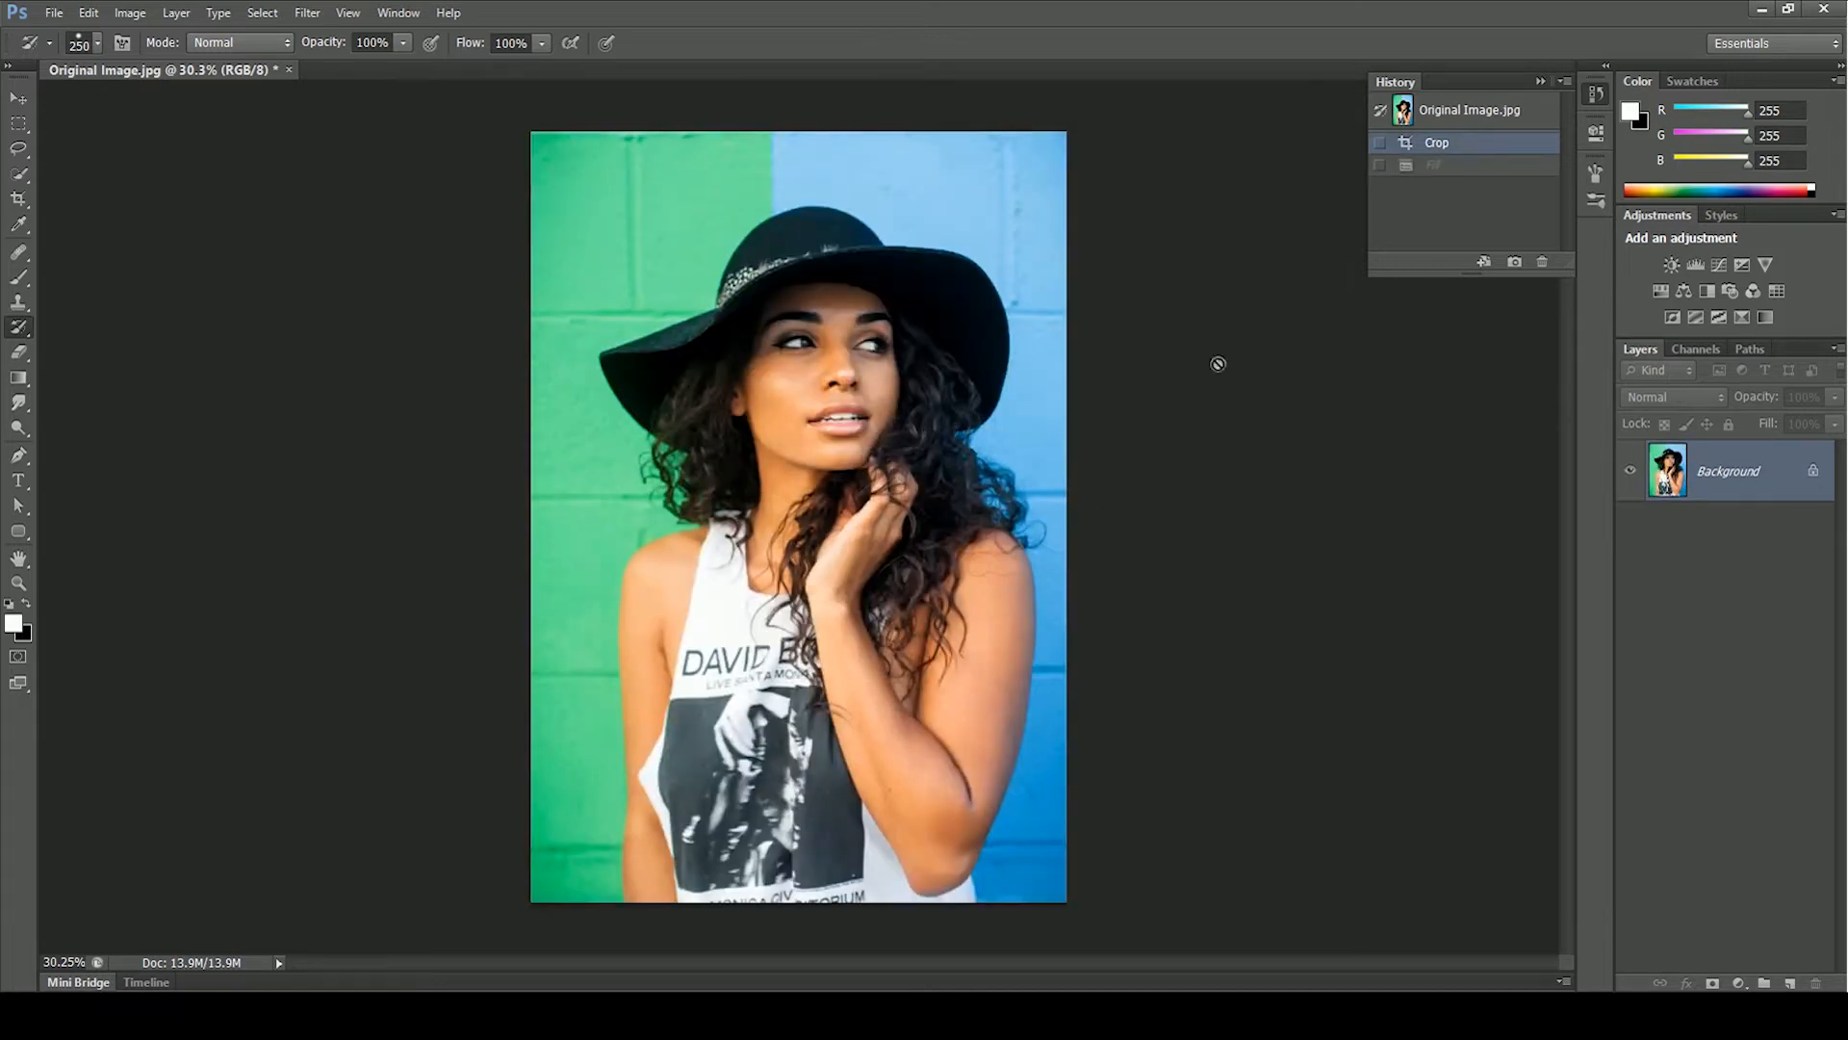
Step: Create a 'Final After crop' snapshot and set it as the History Brush source for painting on white
{"action": "left_click", "coordinate": [1565, 83]}
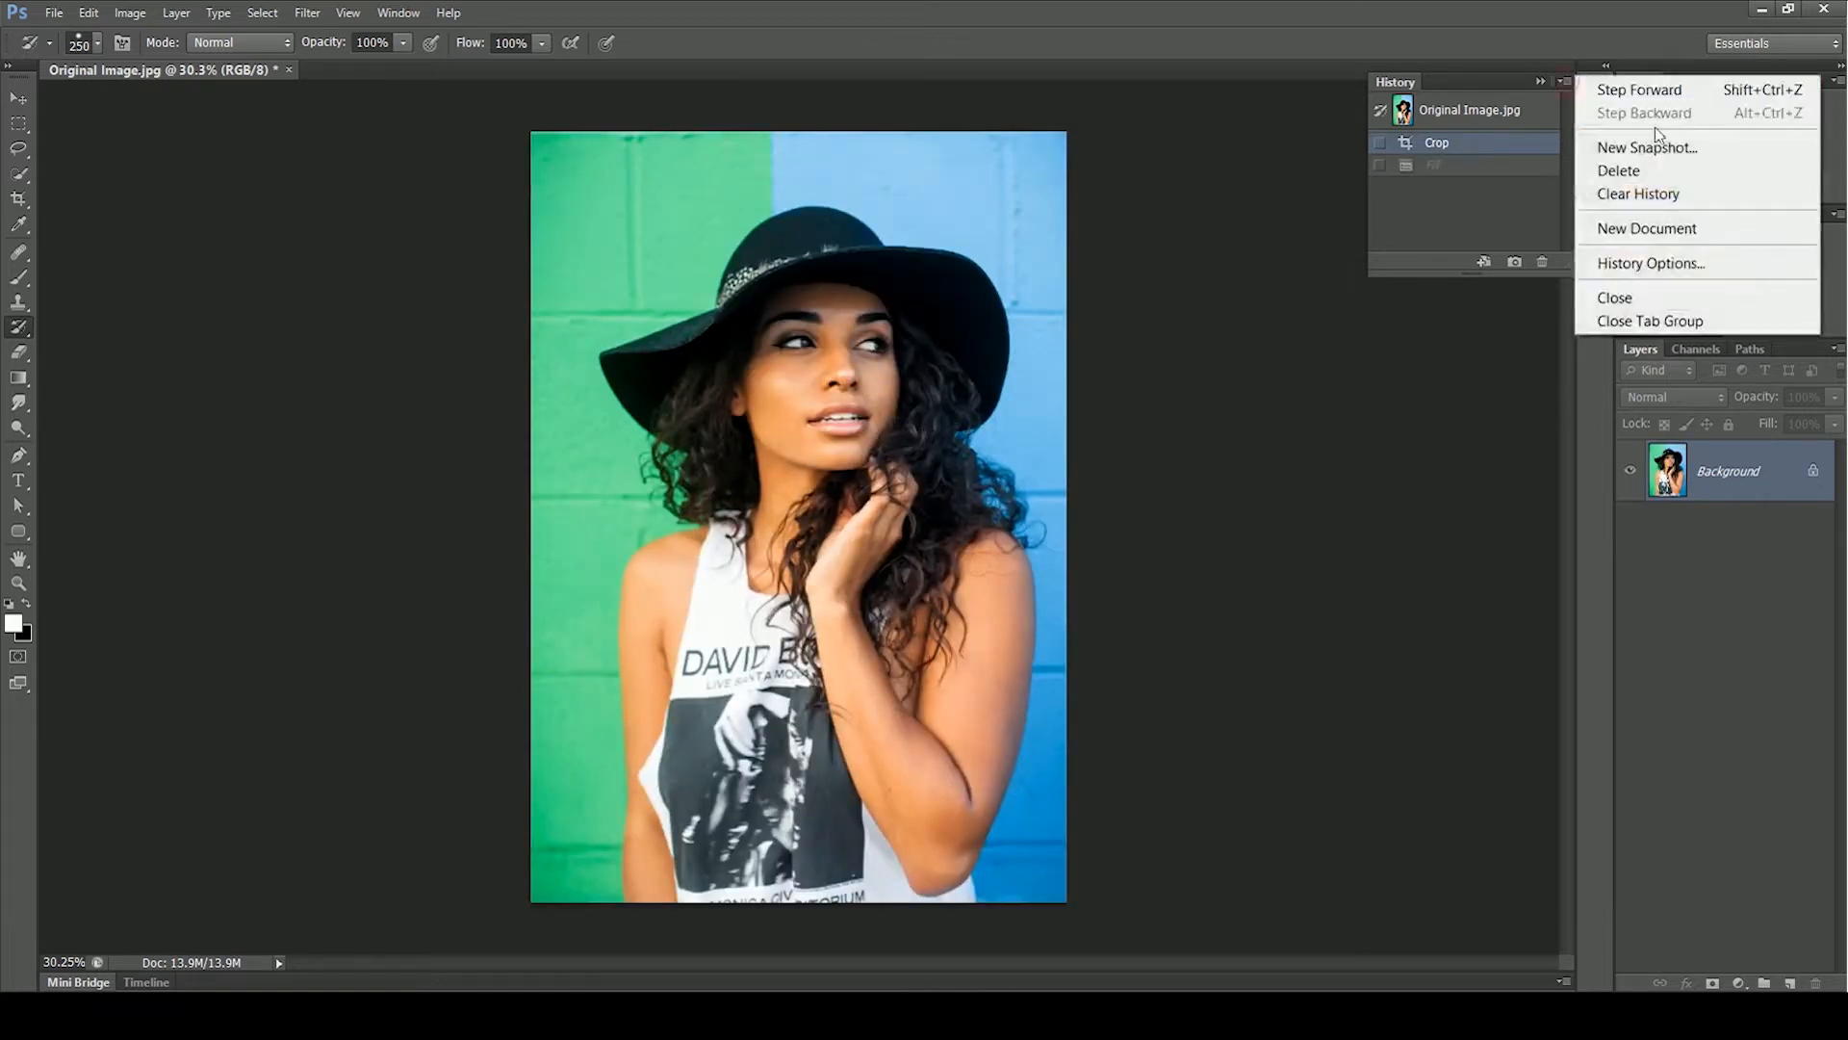
{"action": "left_click", "coordinate": [1646, 148]}
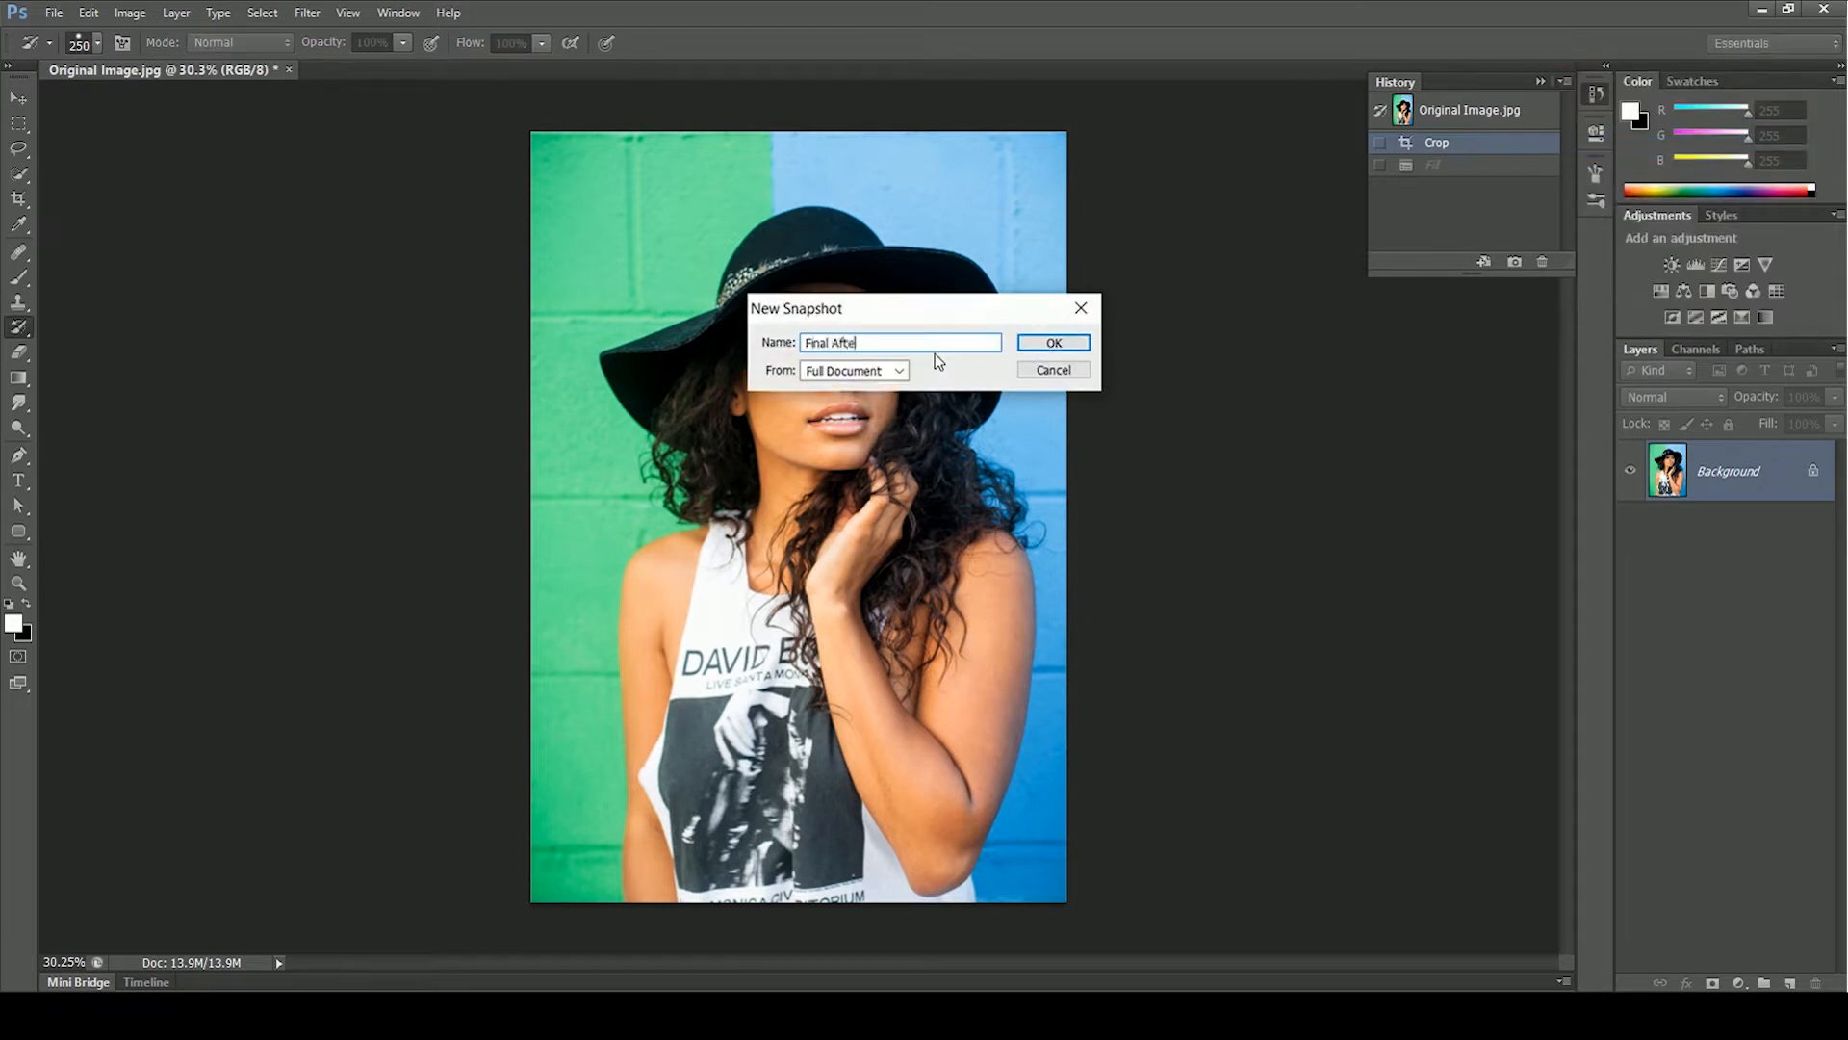
{"action": "left_click", "coordinate": [1053, 343]}
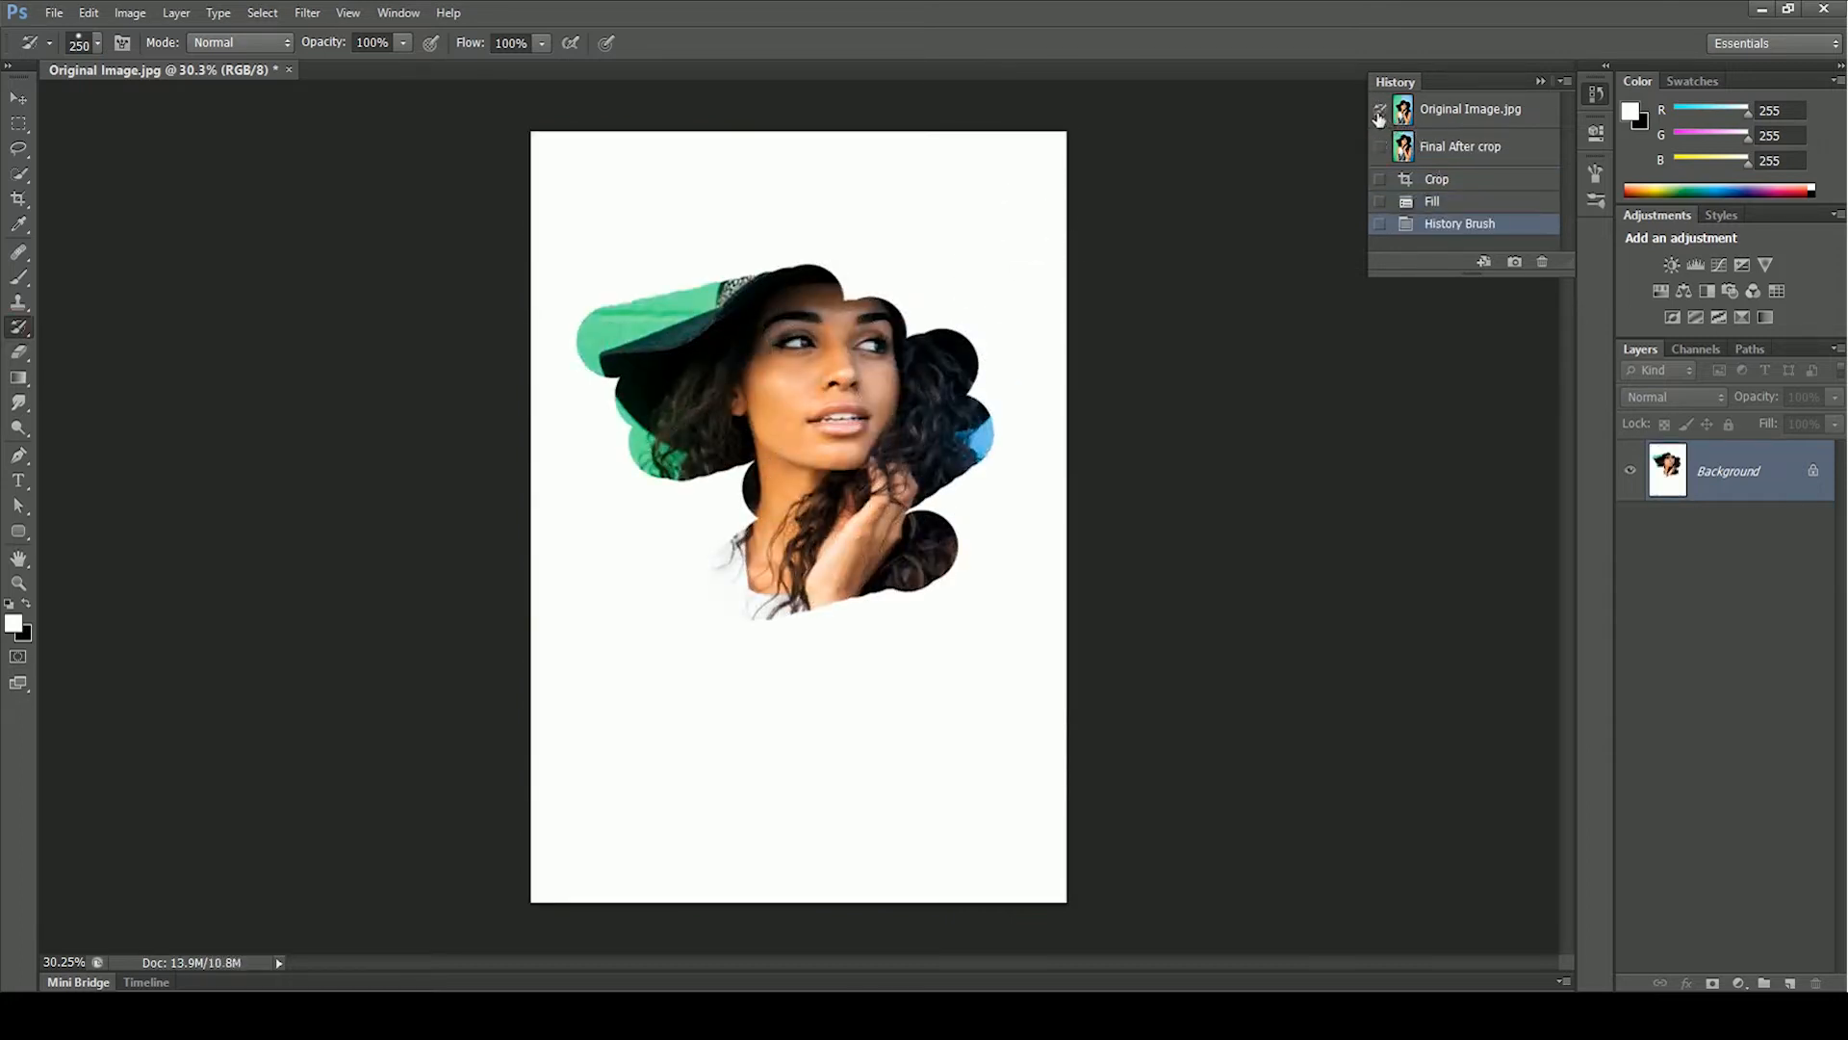
{"action": "left_click", "coordinate": [1461, 146]}
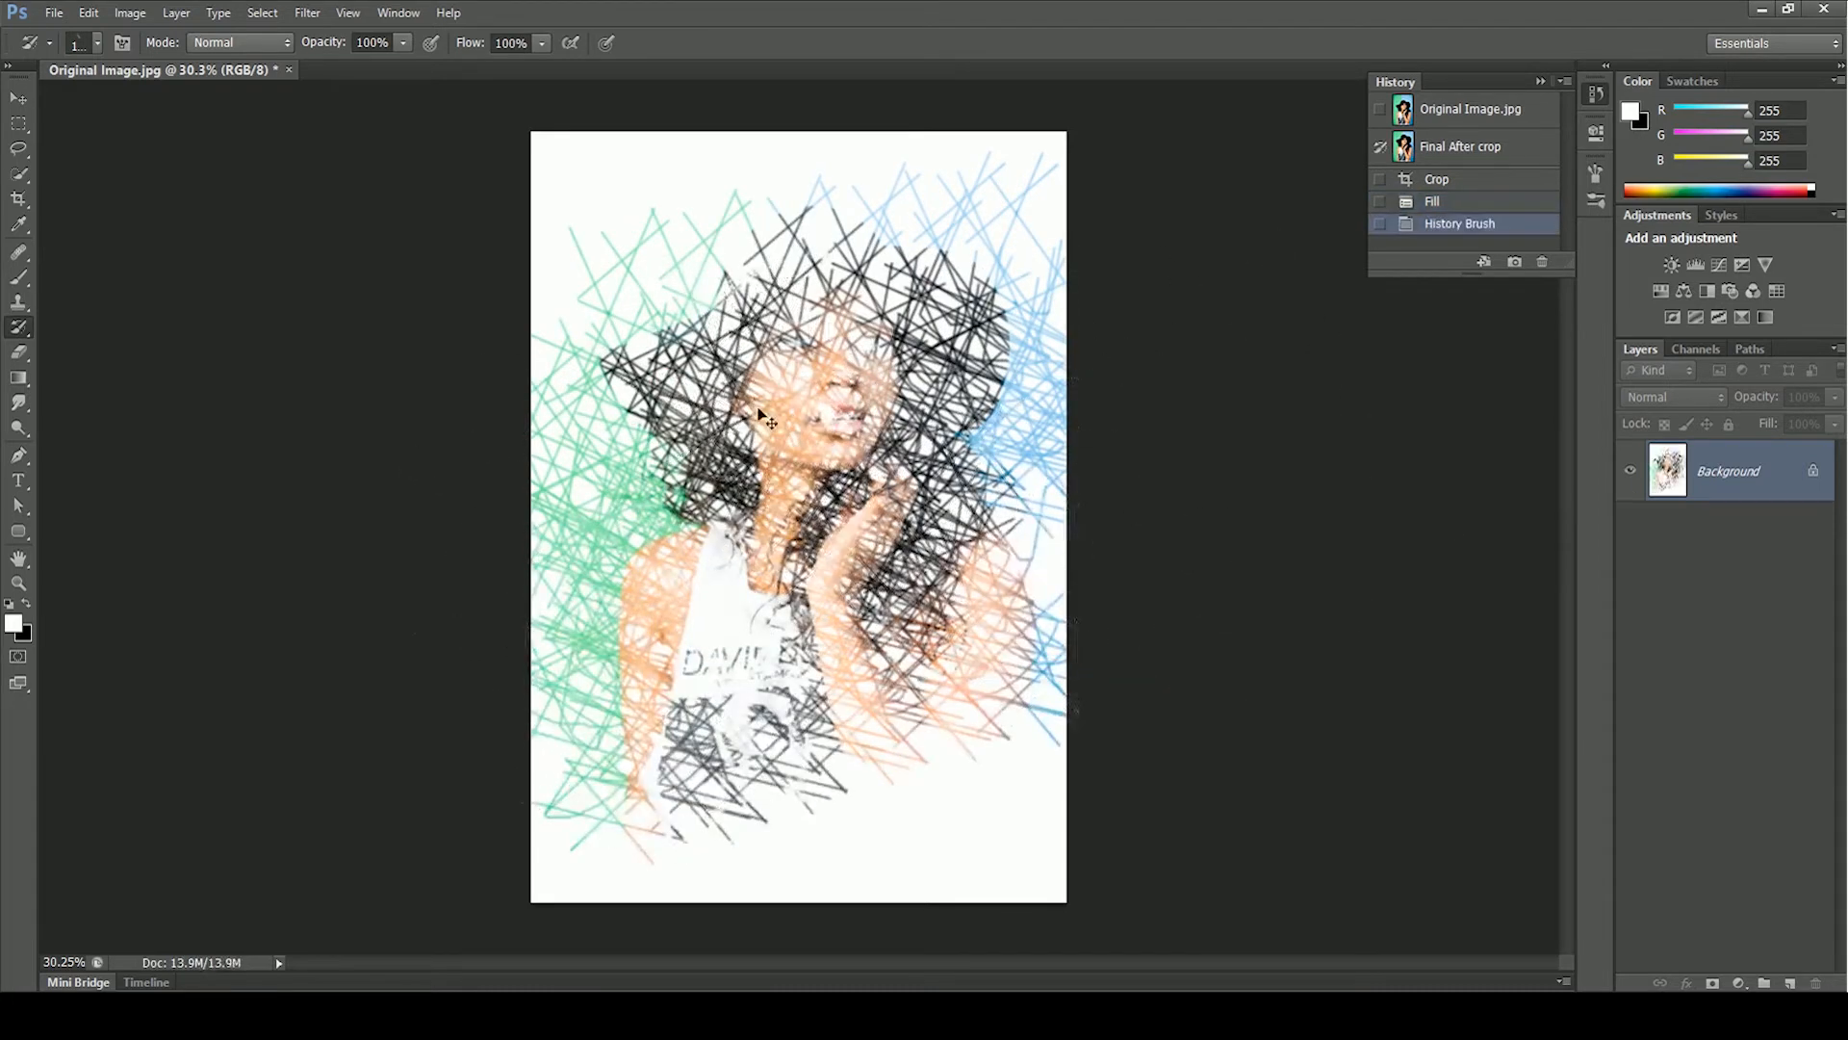
Step: Pick a sketchy brush tip with adjusted spacing and repaint the face as scattered crosshatch strokes on white
{"action": "left_click", "coordinate": [1432, 200]}
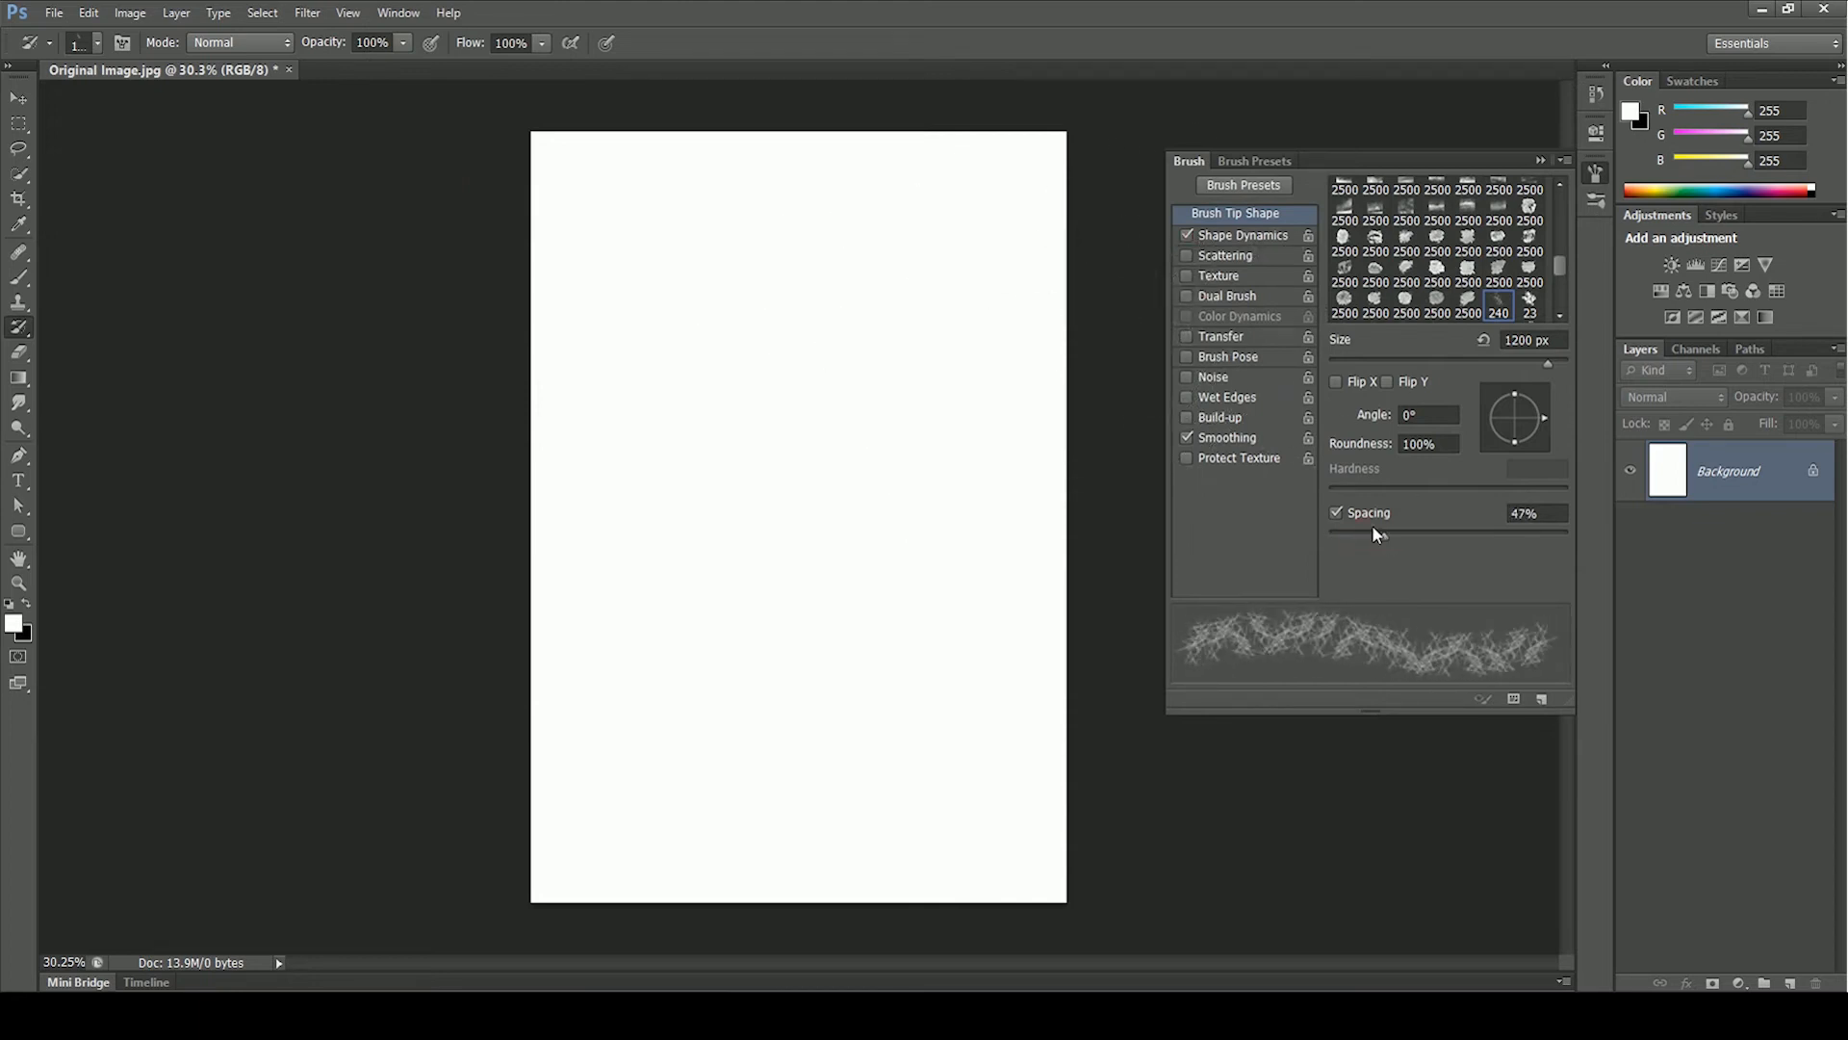
{"action": "left_click", "coordinate": [1226, 256]}
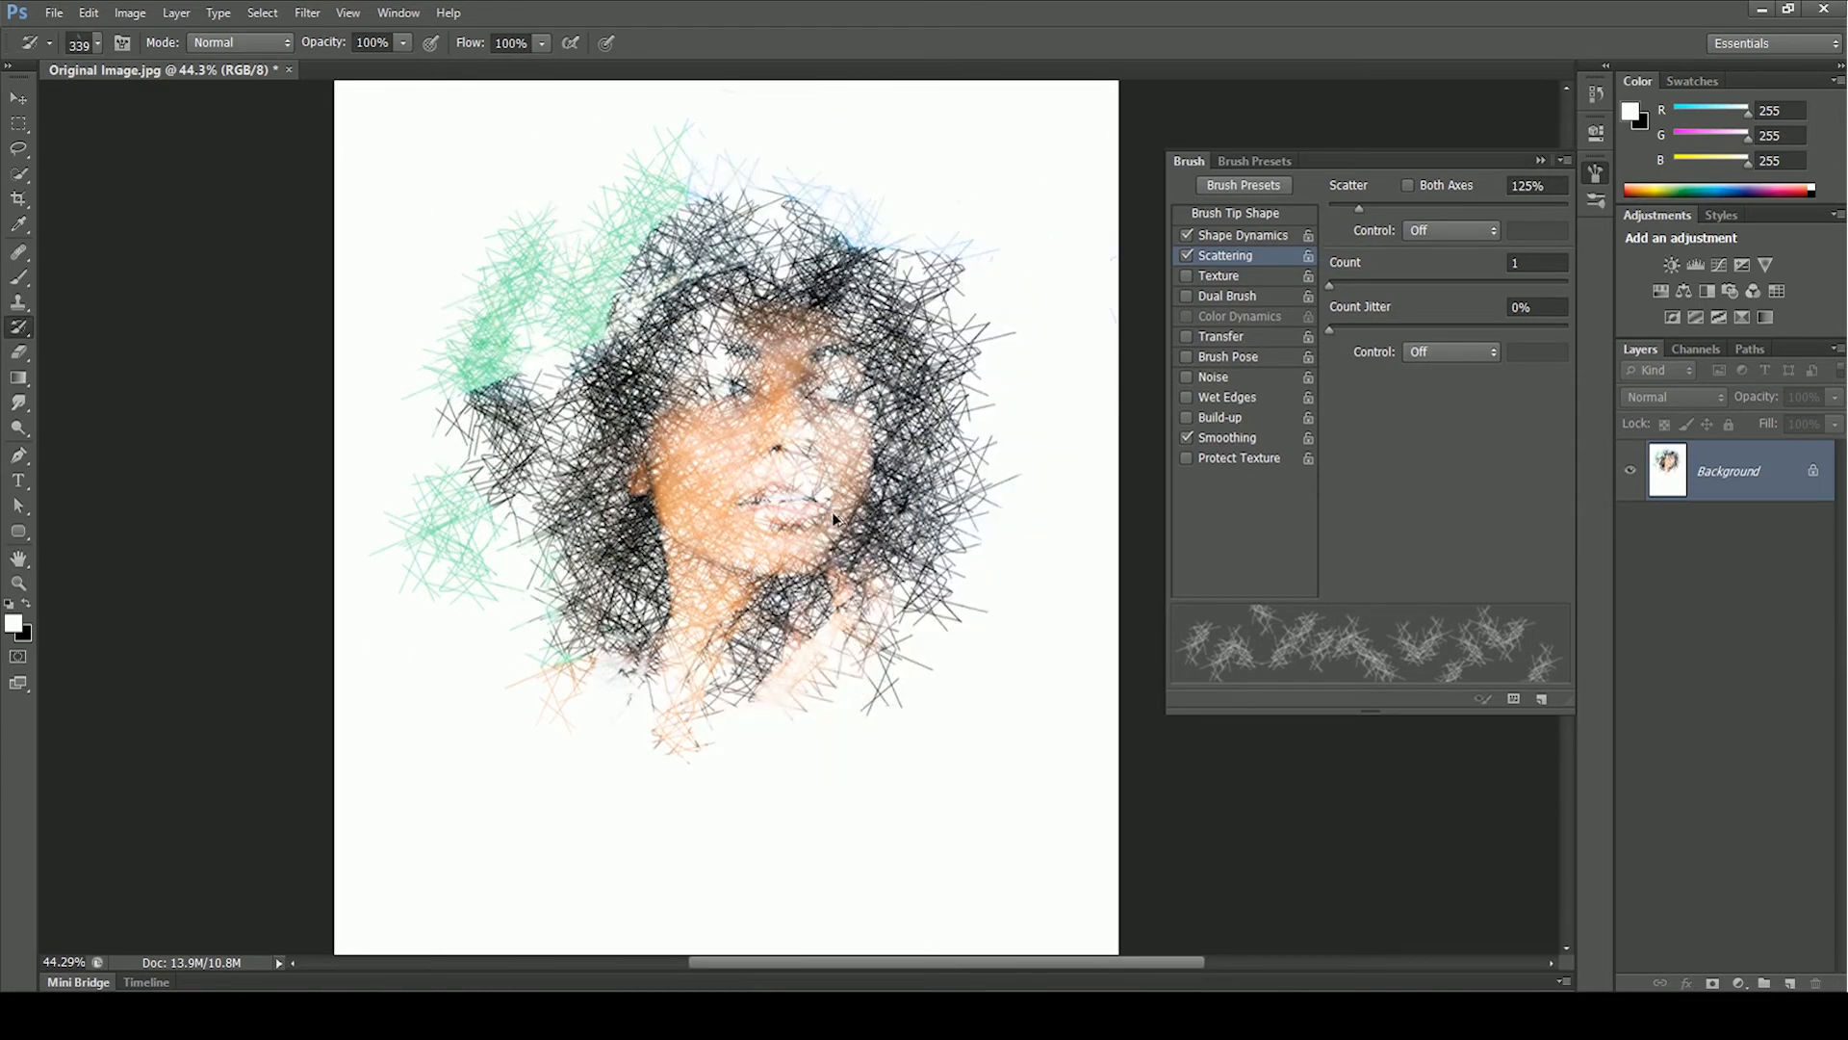
Step: Redraw the portrait on white with the Art History Brush (Tight Medium), then add History Brush detail lines
{"action": "left_click", "coordinate": [19, 307]}
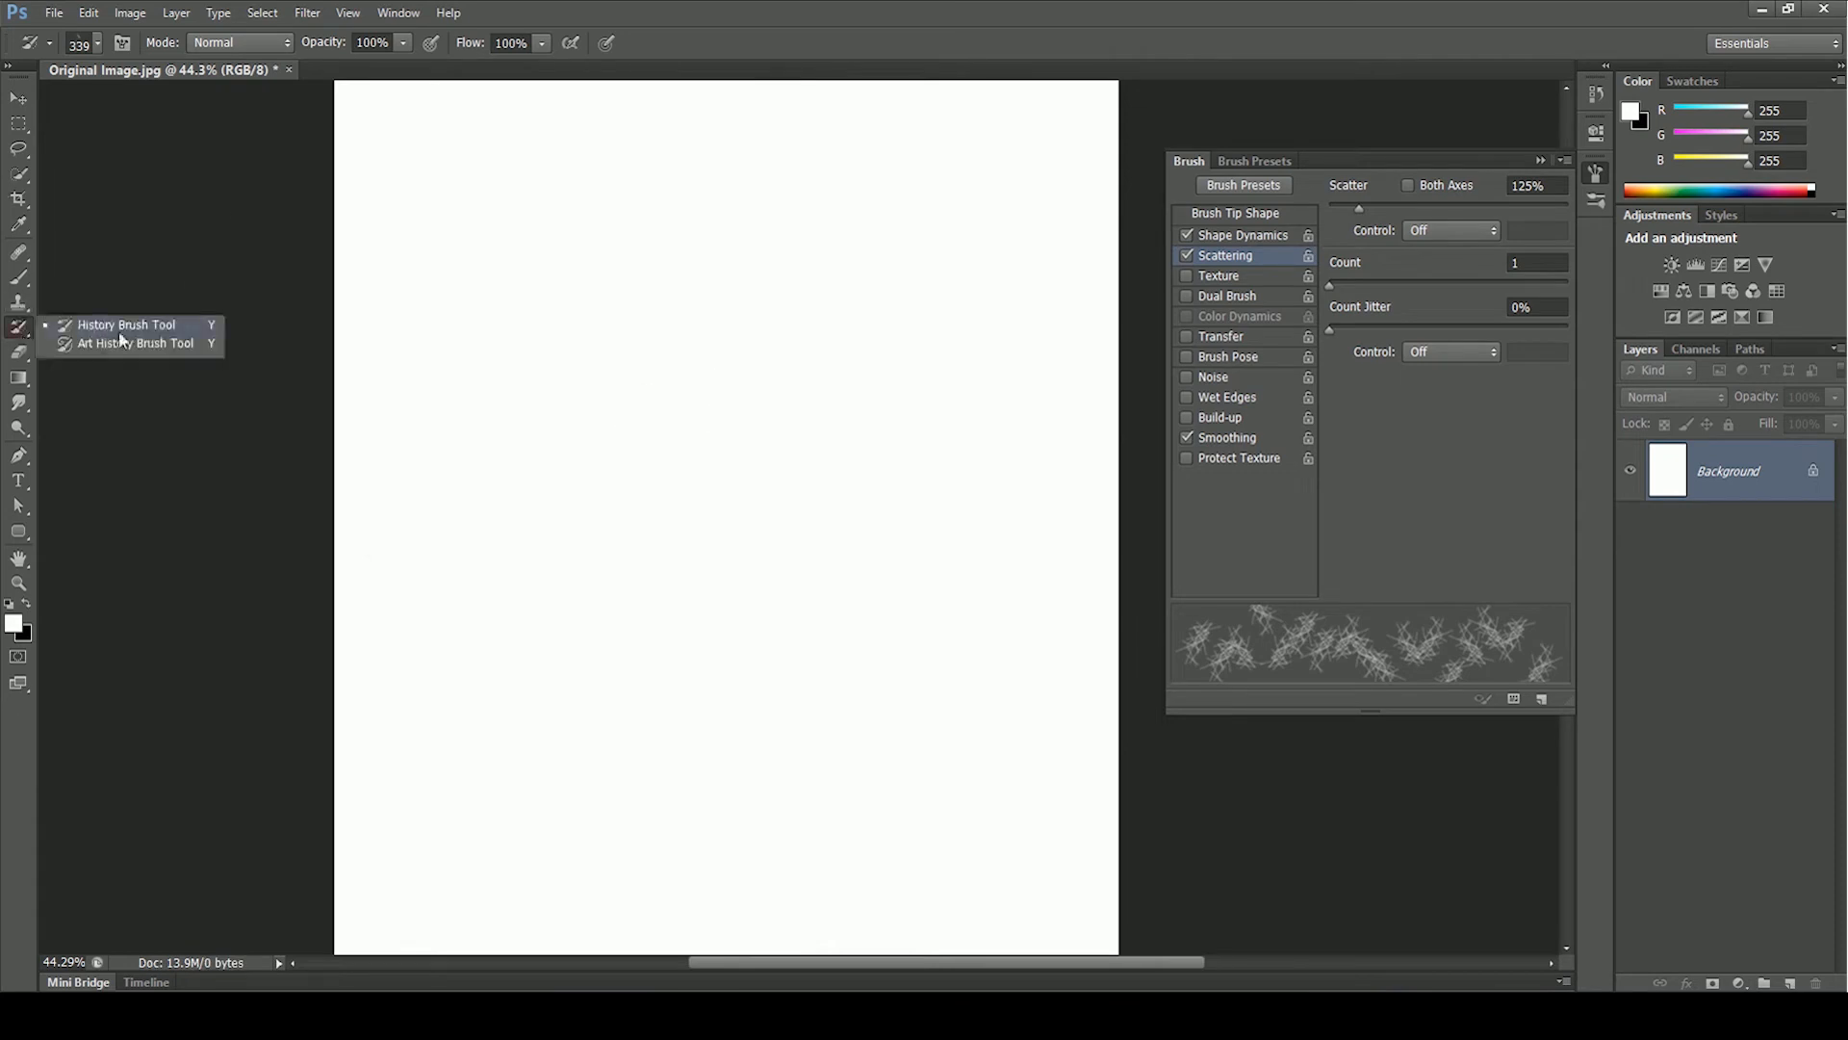
{"action": "left_click", "coordinate": [135, 342]}
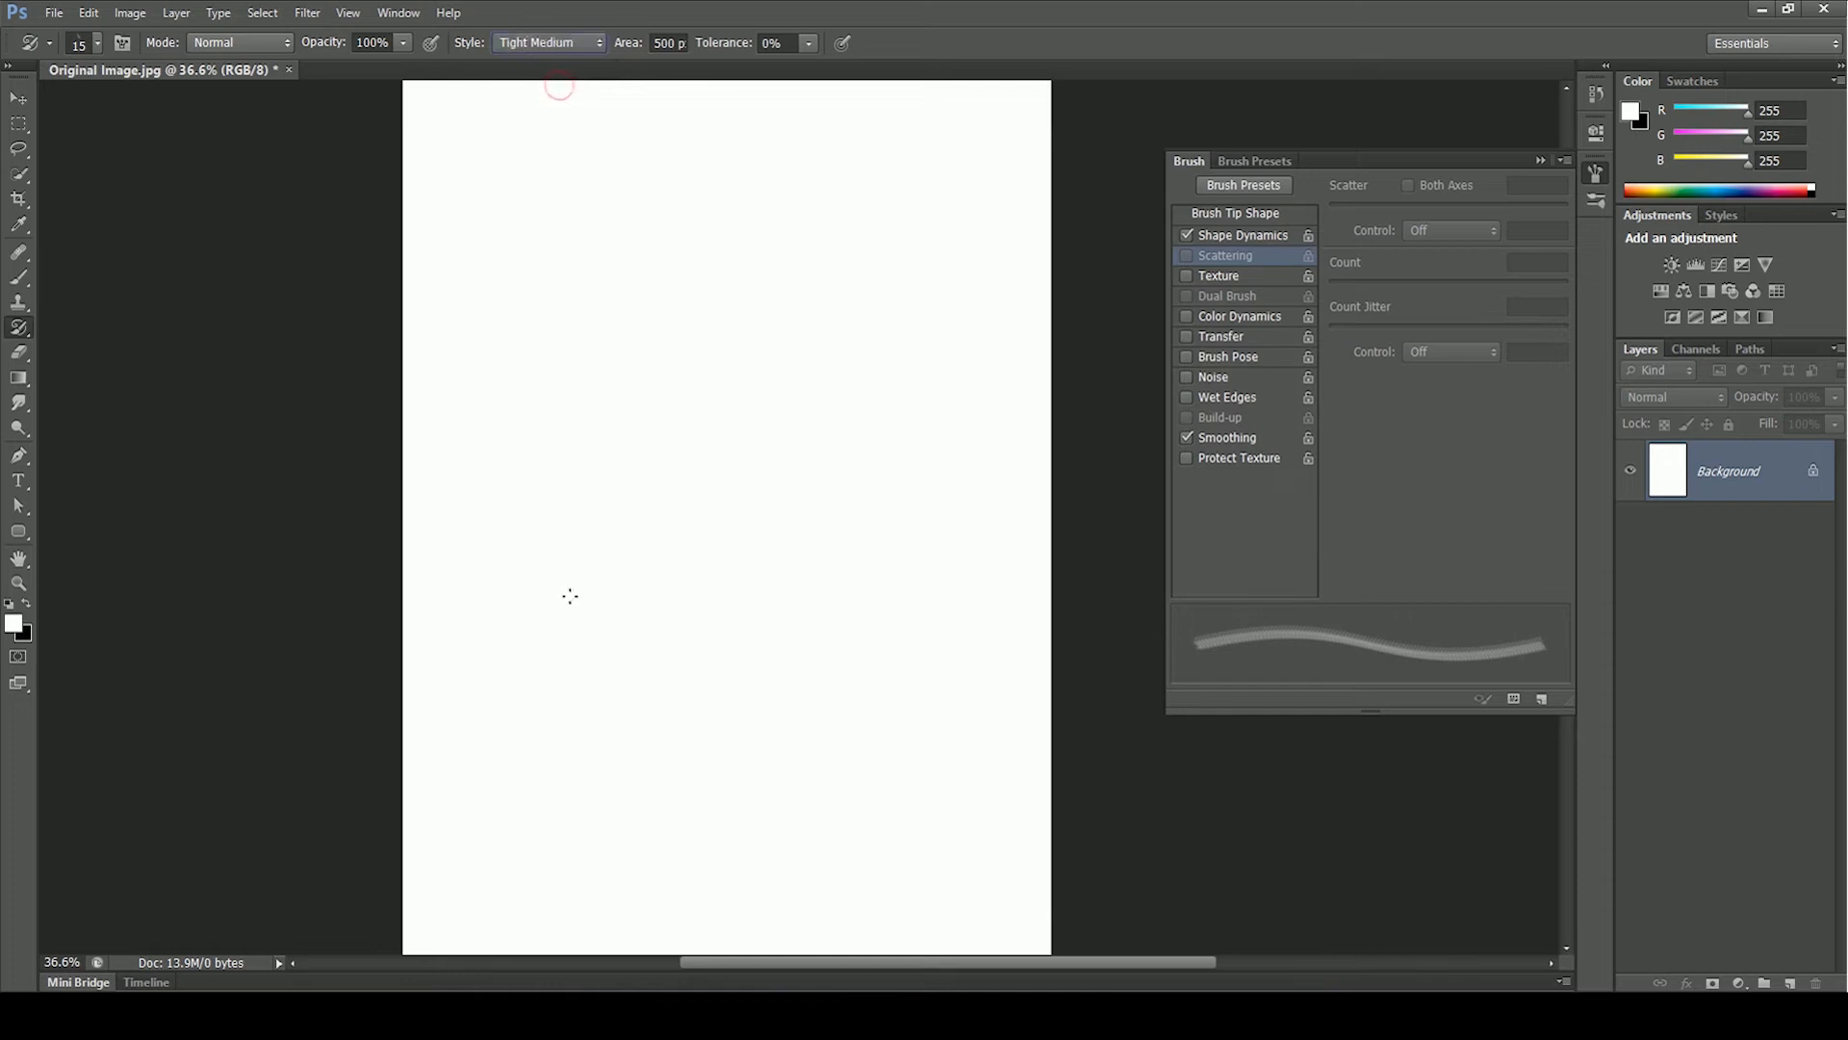
{"action": "left_click_drag", "start_coordinate": [532, 566], "coordinate": [932, 706]}
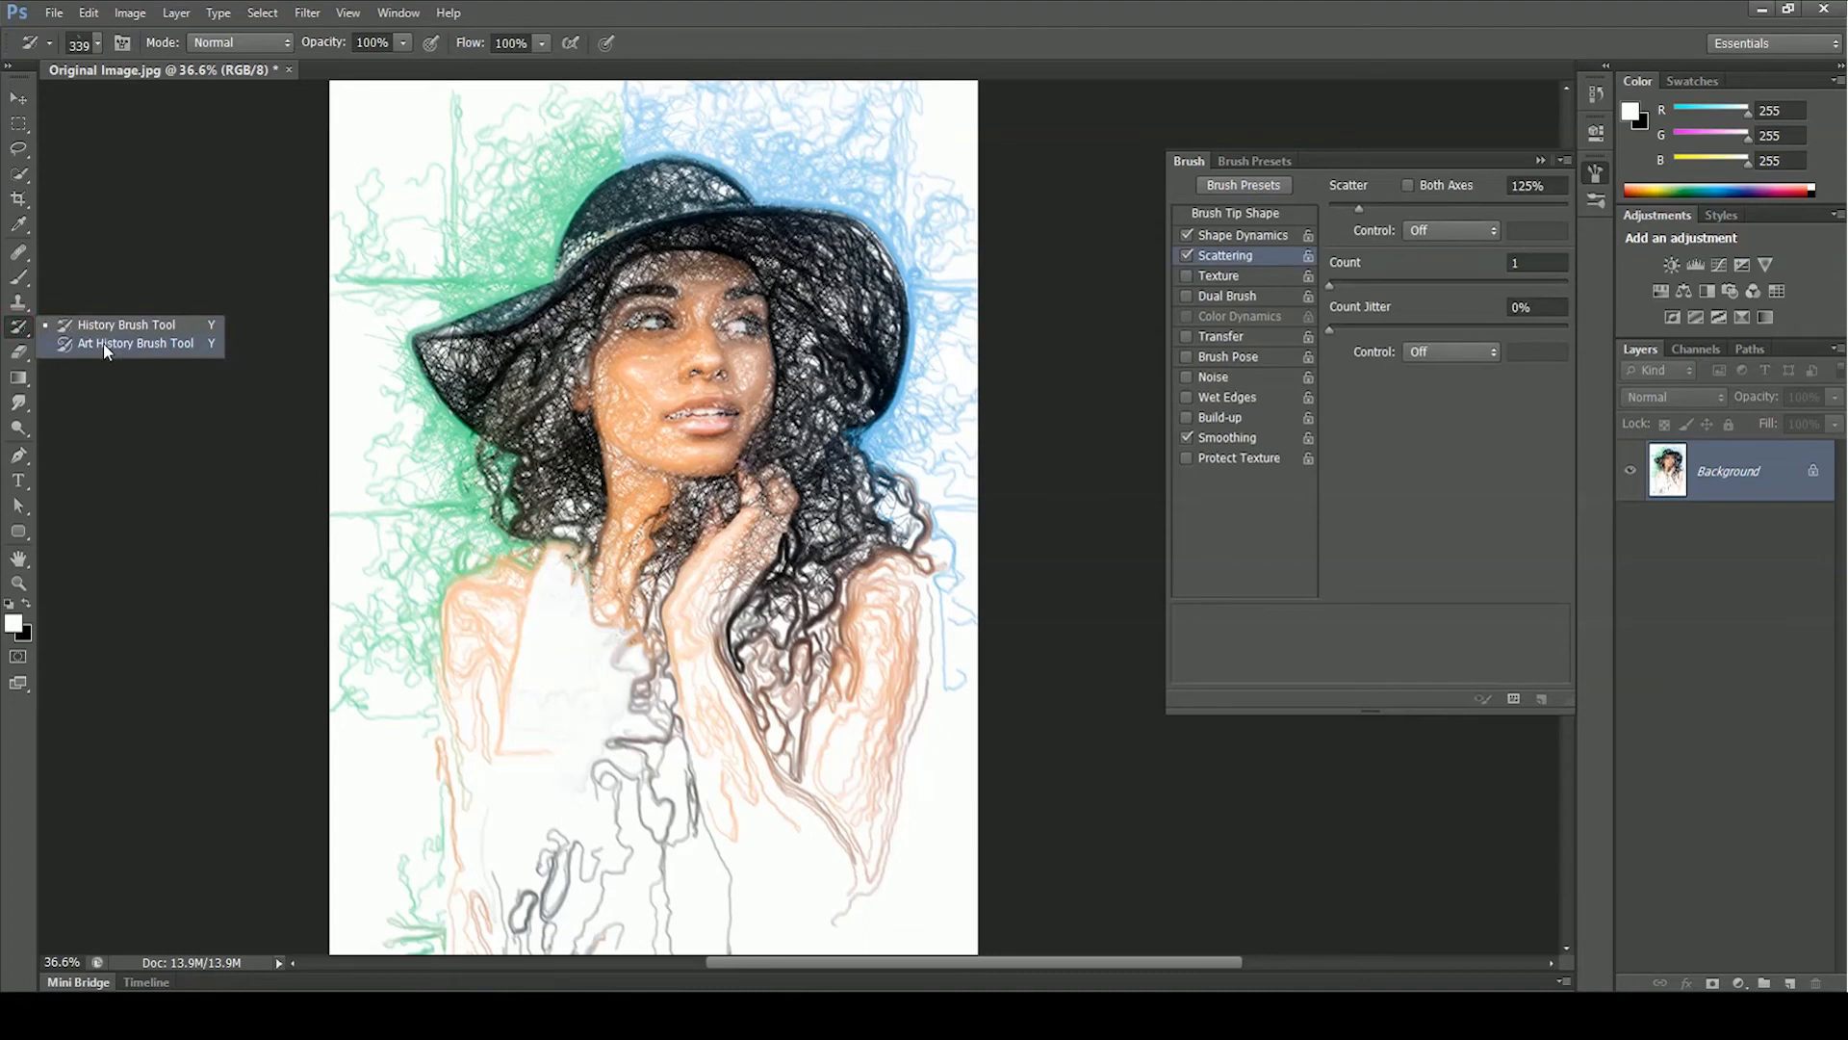
{"action": "left_click", "coordinate": [134, 343]}
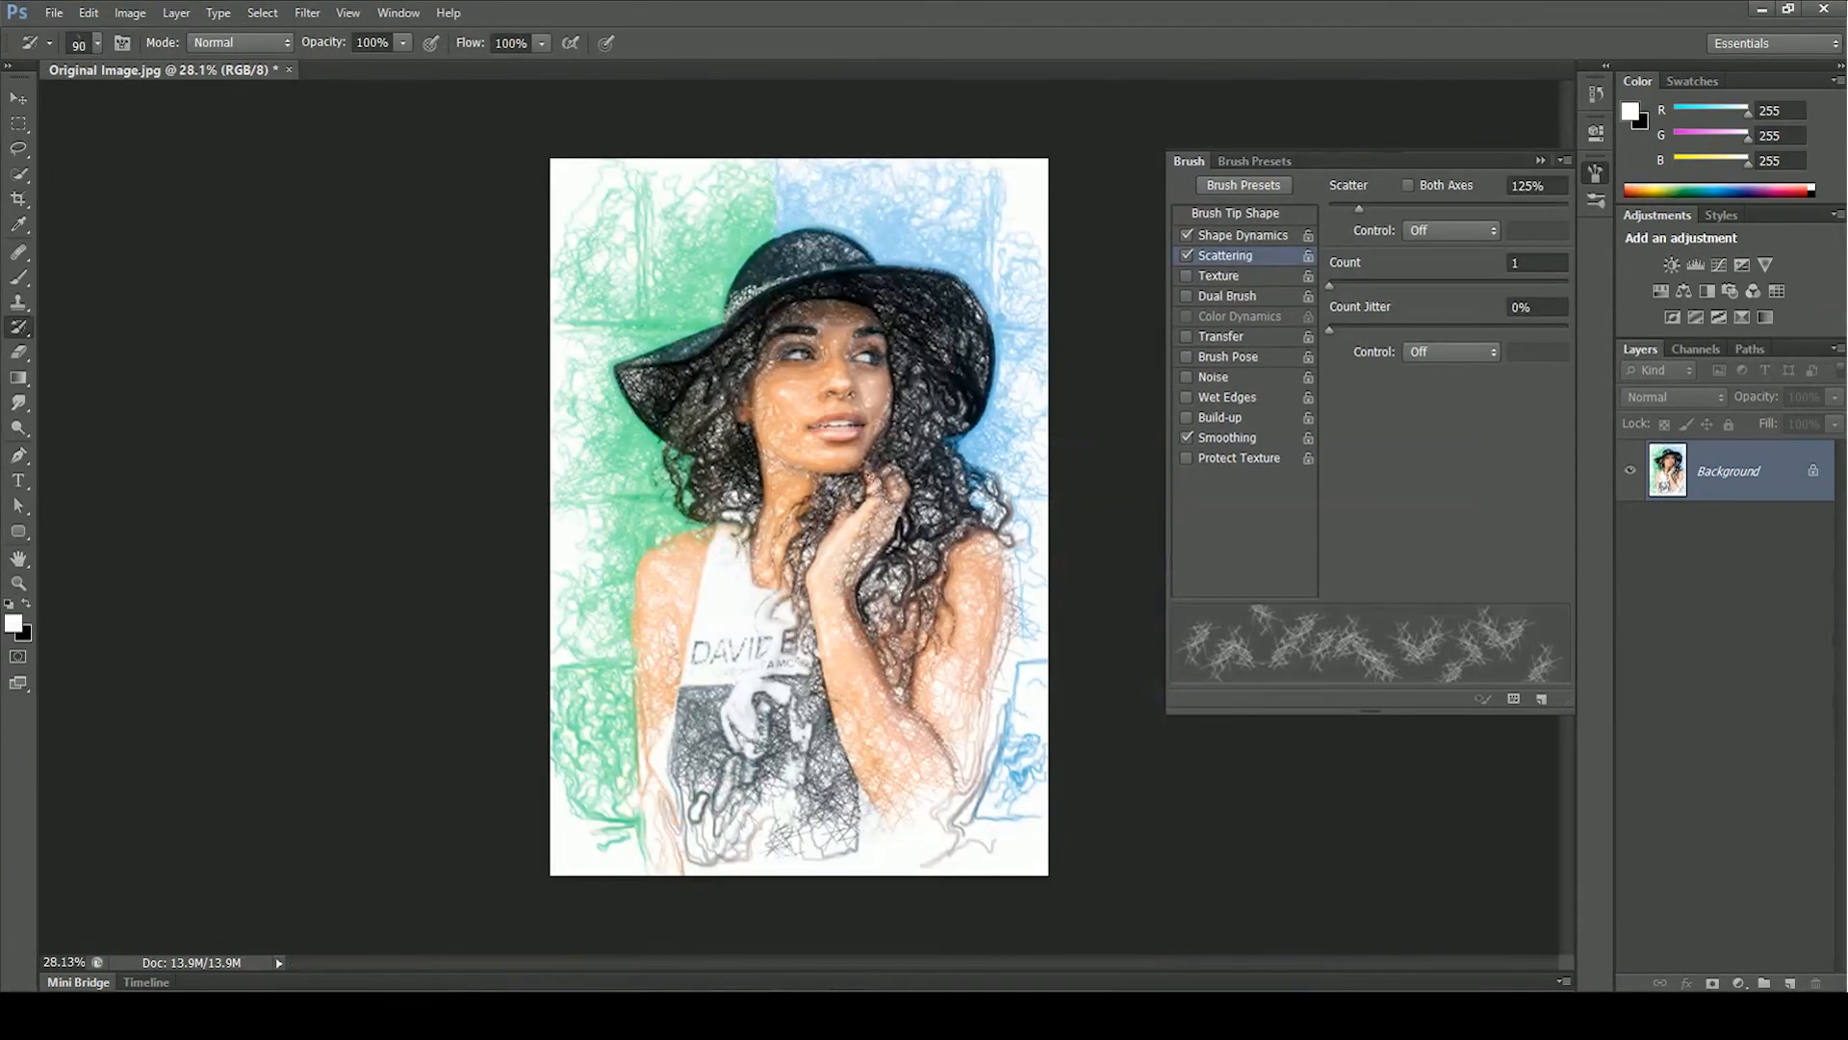
Step: Fill the canvas black and repaint the portrait as glowing coloured line art over it
{"action": "left_click", "coordinate": [19, 327]}
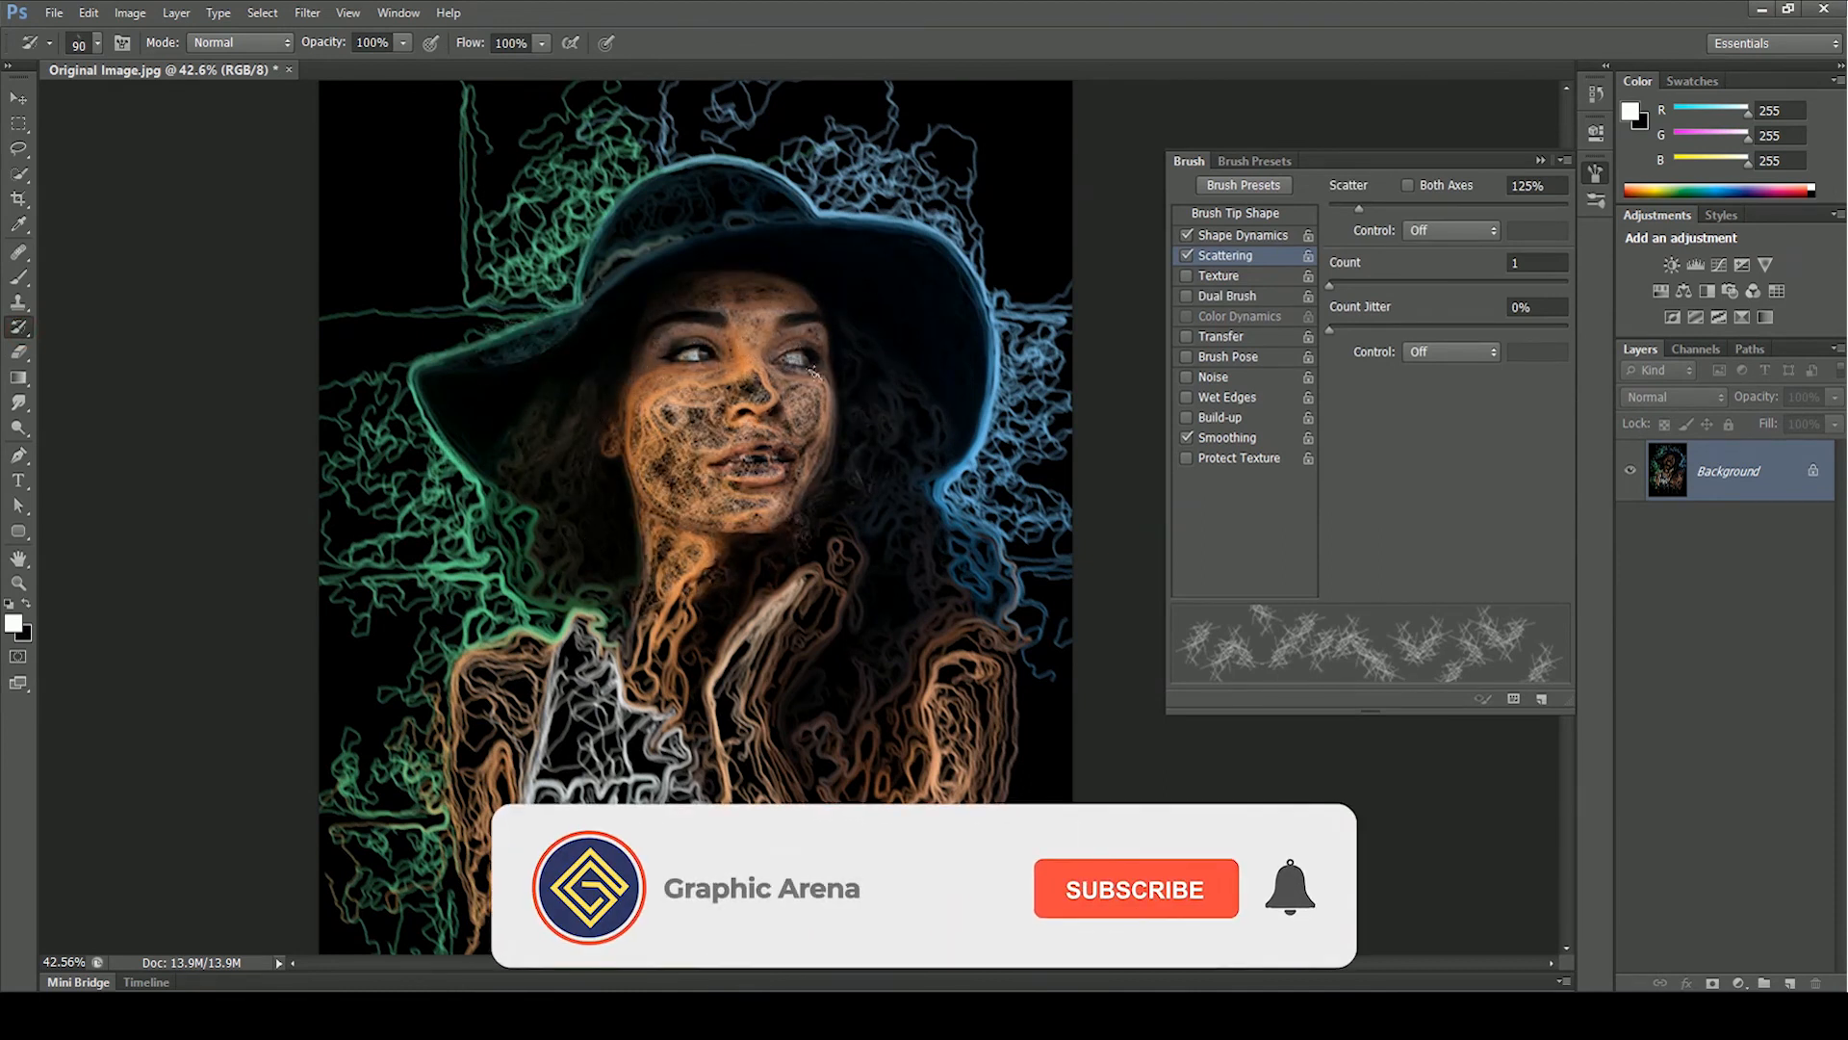
{"action": "left_click", "coordinate": [1134, 890]}
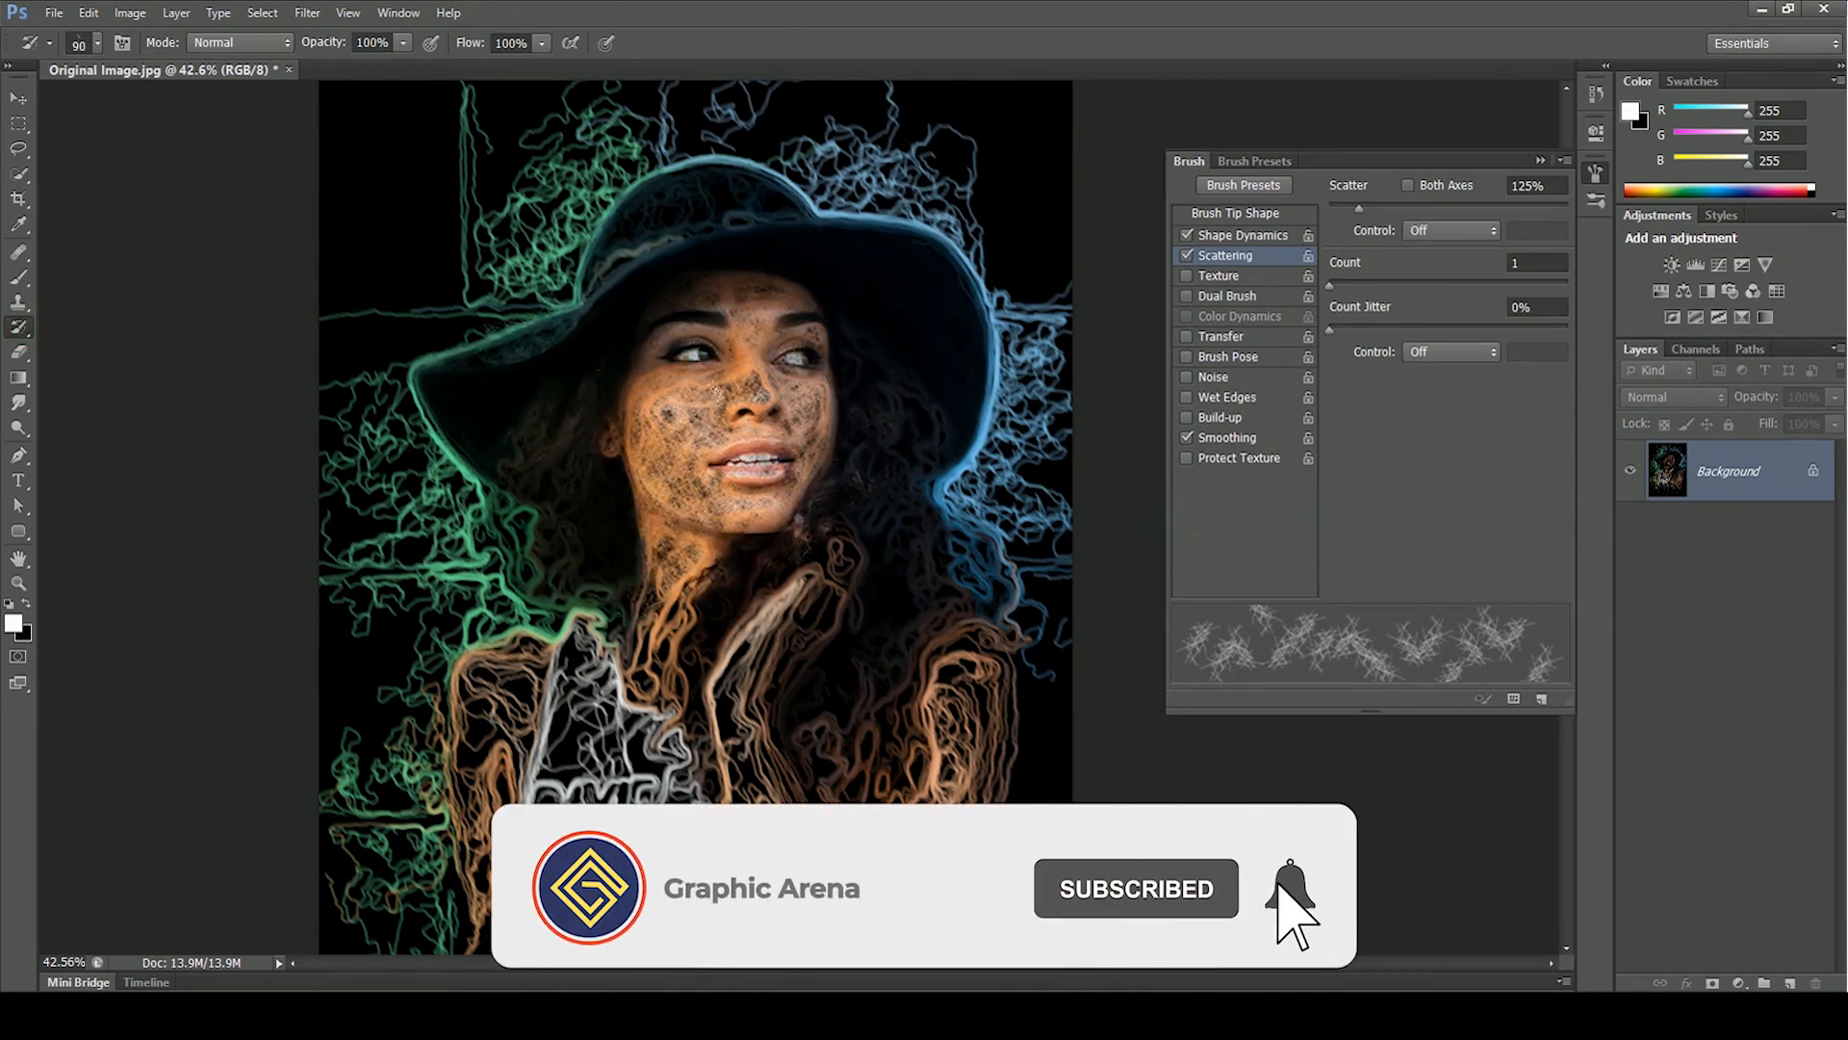